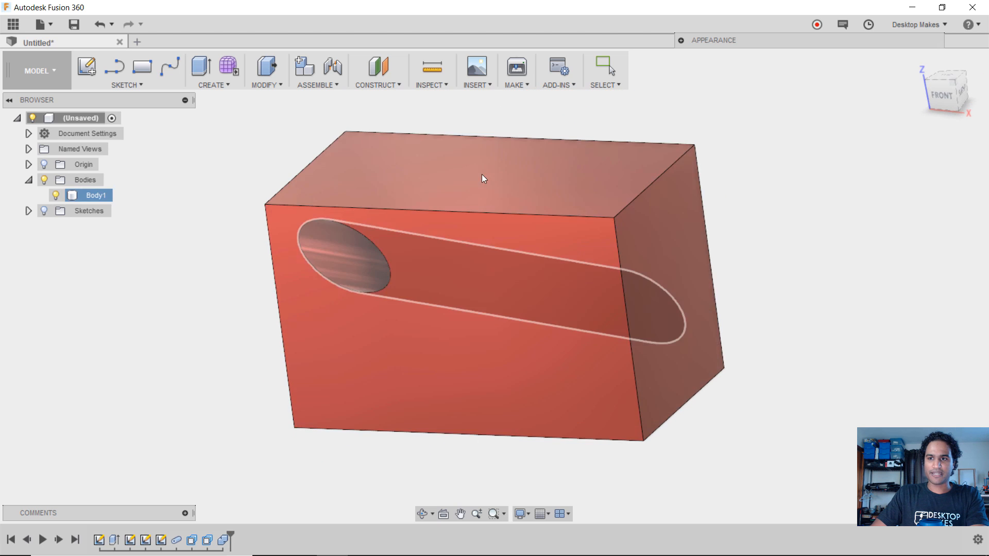
Inspect the finished block from the front and top views
left_click(947, 89)
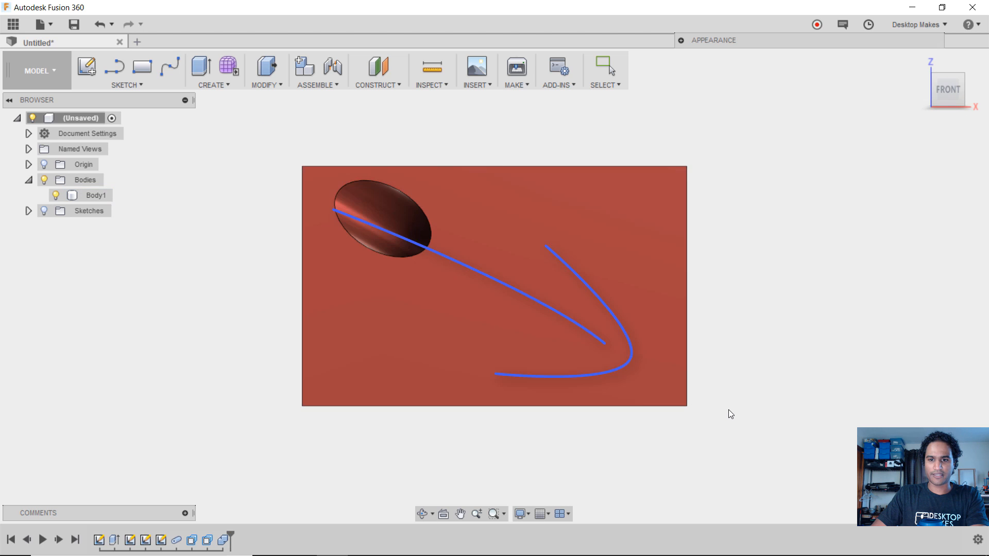
left_click(97, 195)
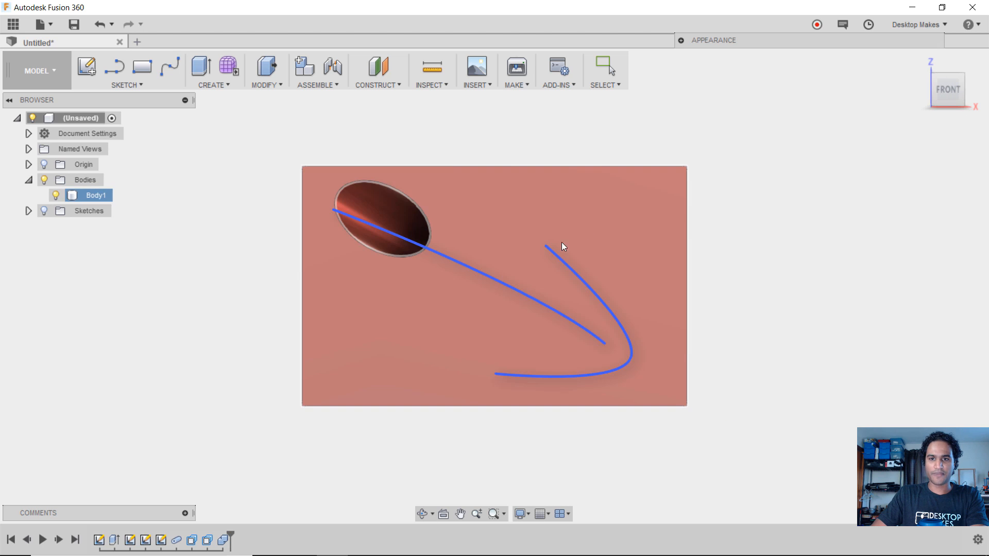
left_click(946, 85)
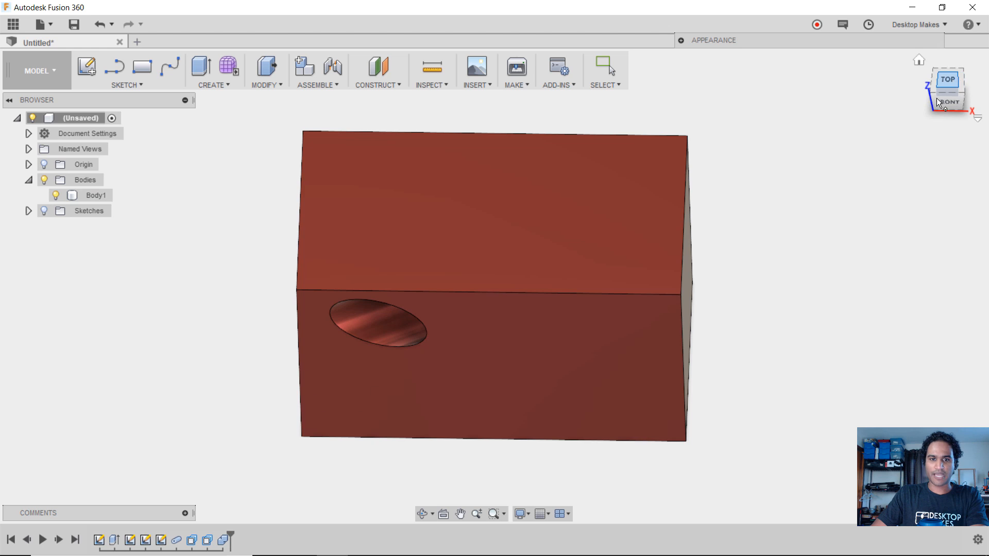
left_click(947, 81)
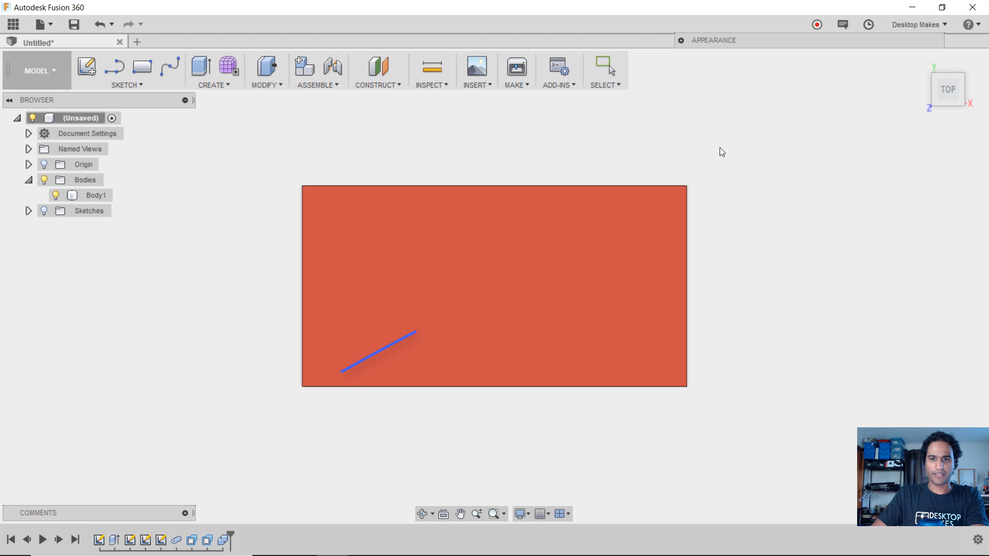
left_click(97, 194)
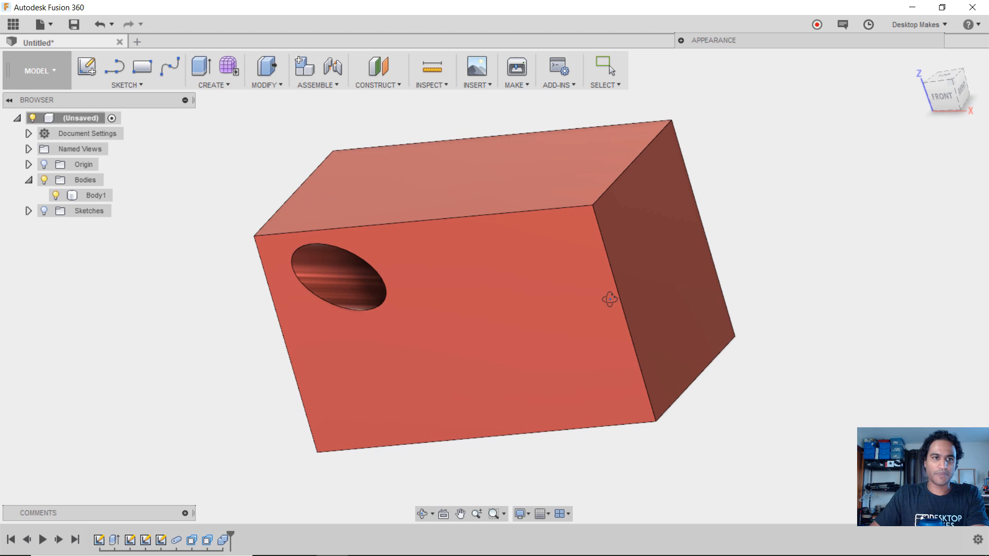
mouse_move(142, 68)
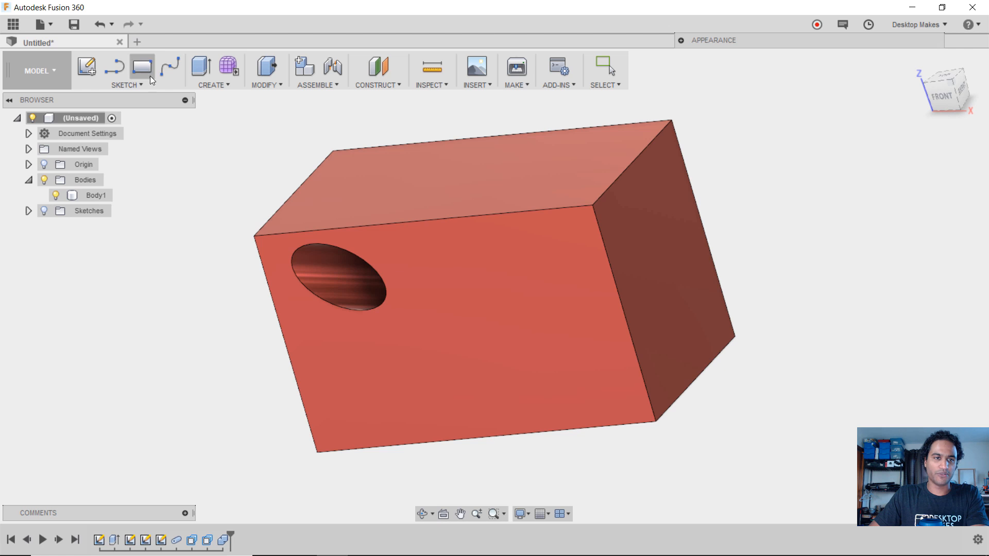
mouse_move(137, 41)
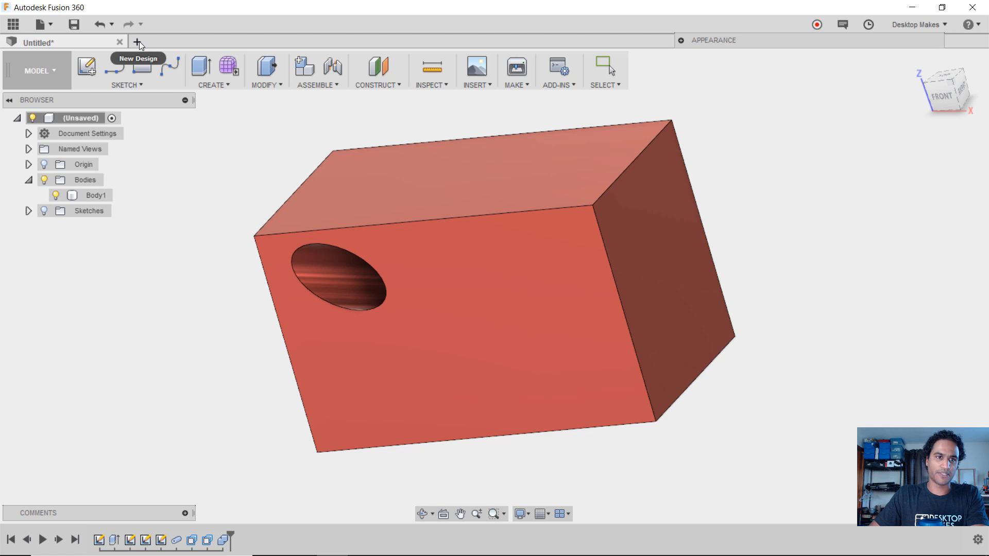
In a new design, sketch a 2-point 80 by 140 mm rectangle and finish the sketch
left_click(138, 42)
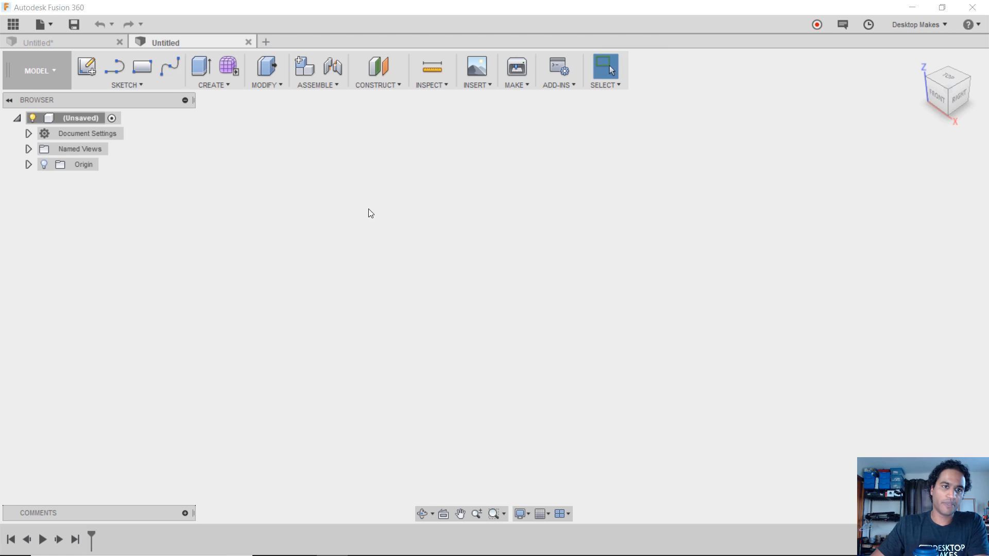
left_click(125, 85)
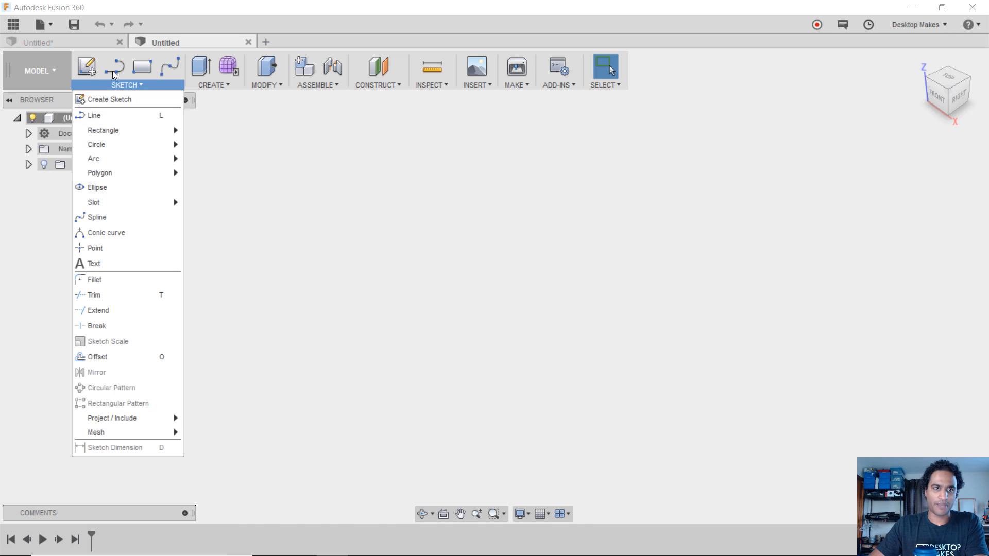
left_click(110, 99)
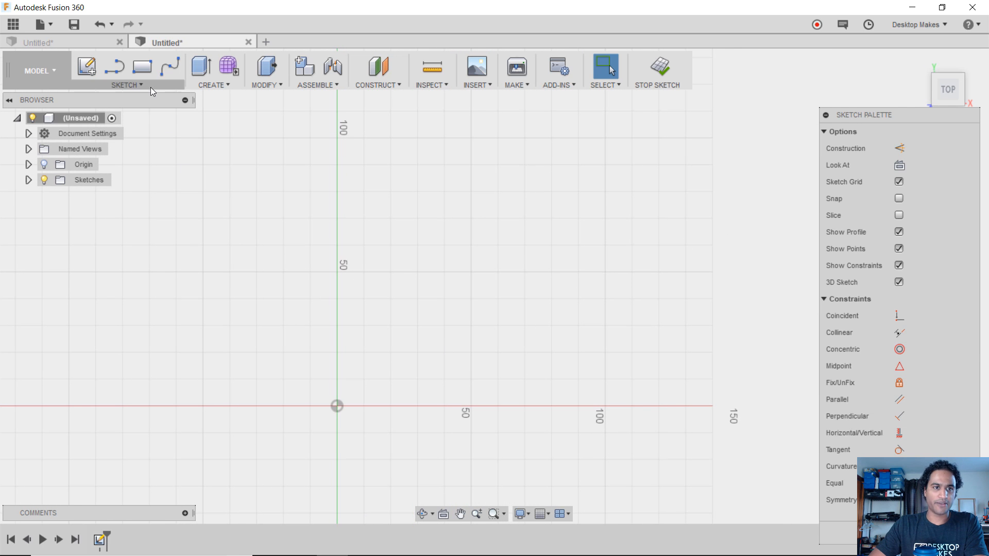
left_click(126, 85)
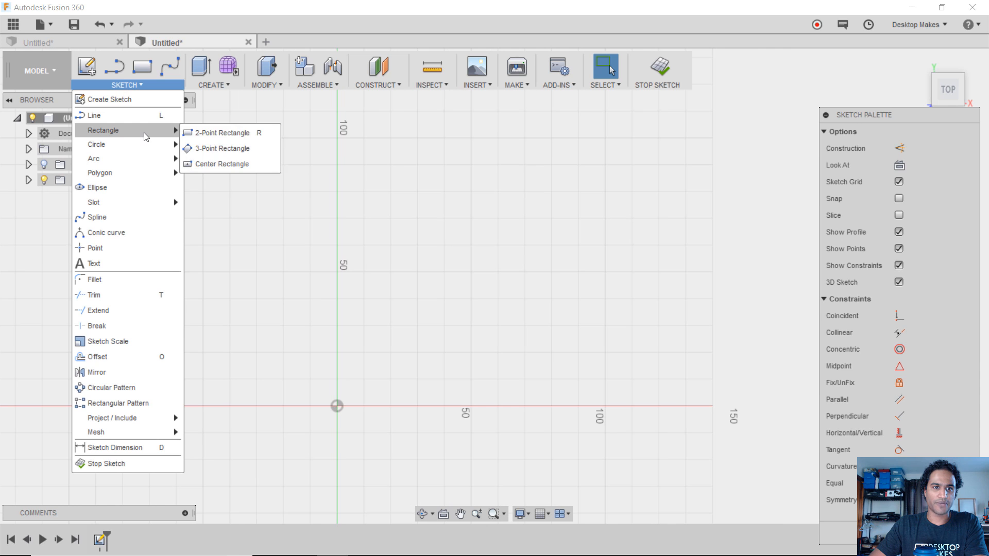
left_click(222, 132)
type("80")
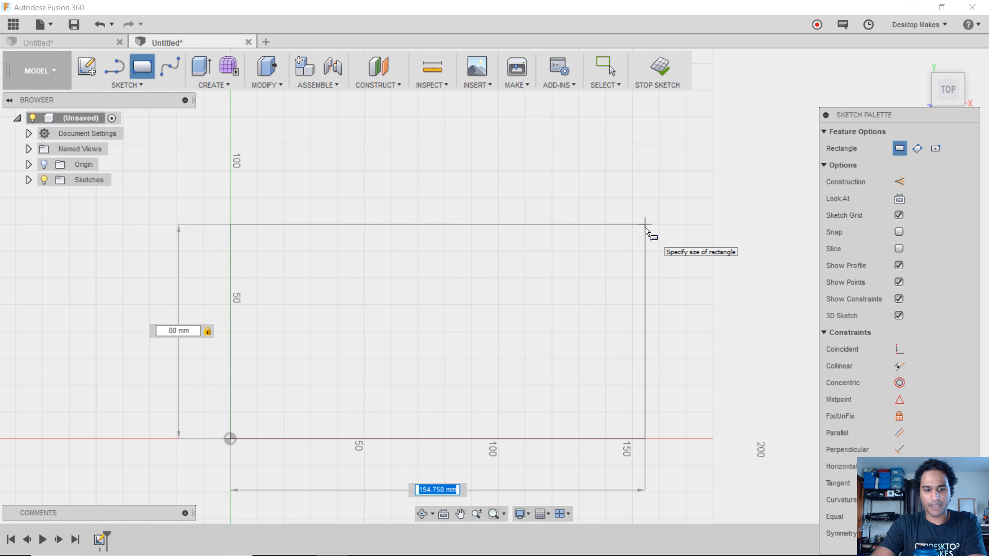
type("140.00")
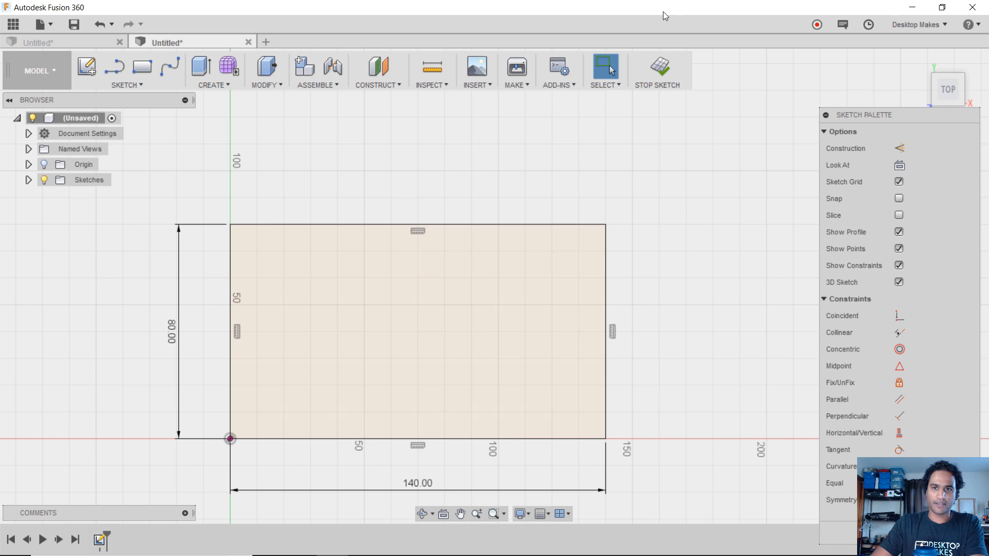
left_click(657, 70)
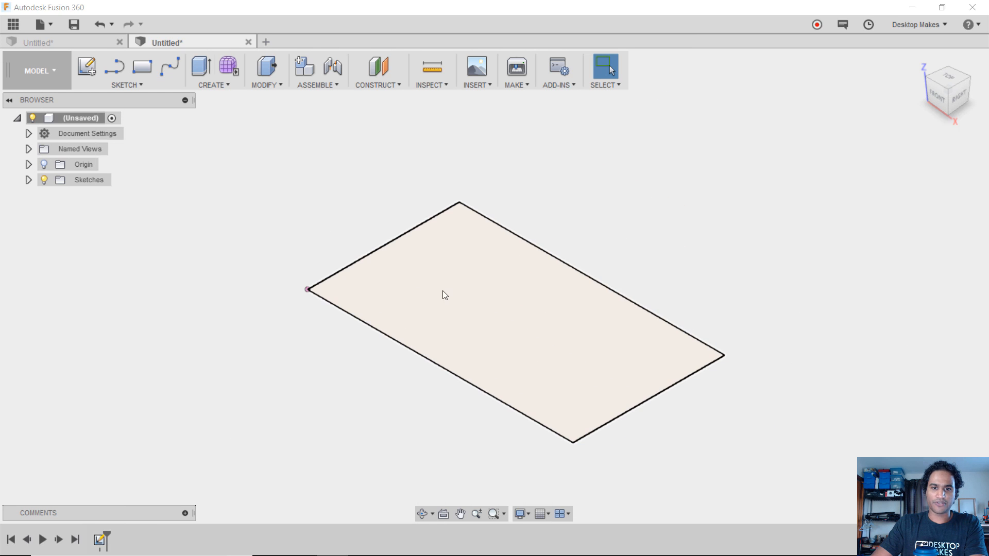
Extrude the 140 by 80 mm rectangle into a new solid body
left_click(211, 71)
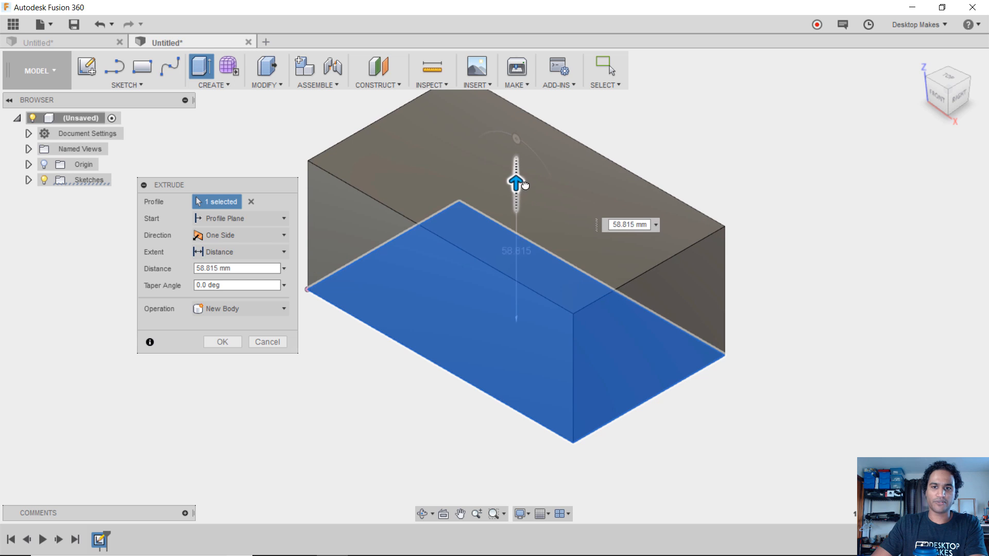
left_click(222, 341)
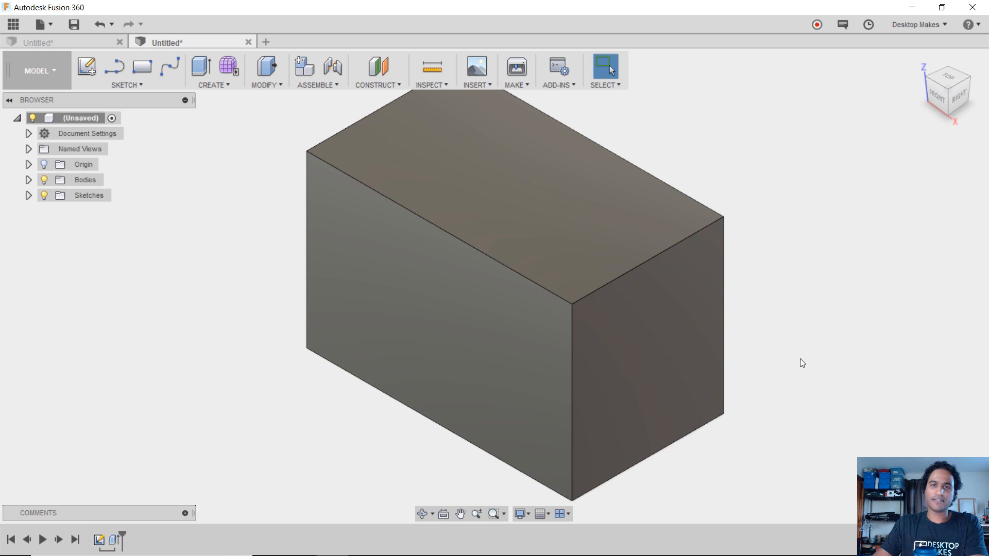
mouse_move(185, 146)
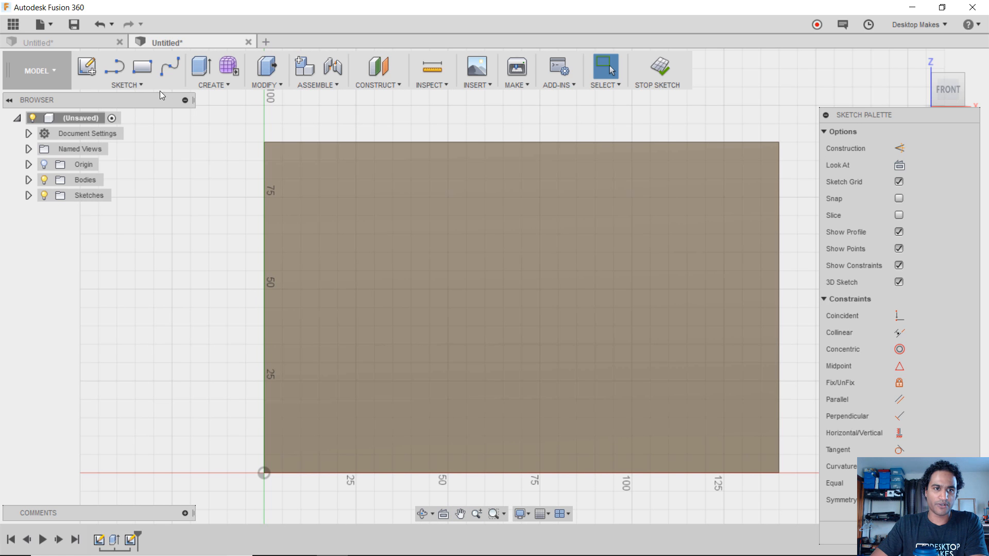
Sketch a front-face point dimensioned 20 mm from the top and 29 mm from the left
left_click(125, 85)
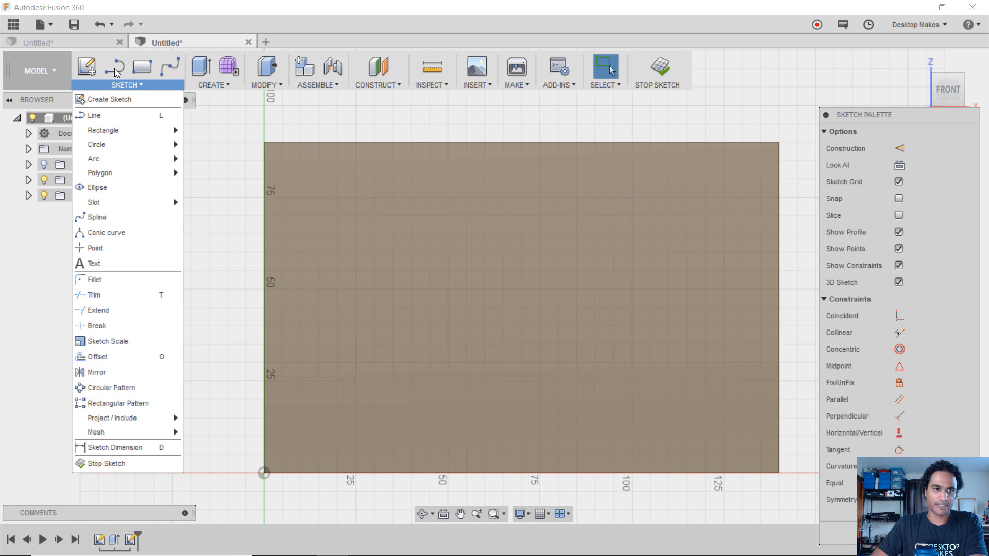
mouse_move(95, 247)
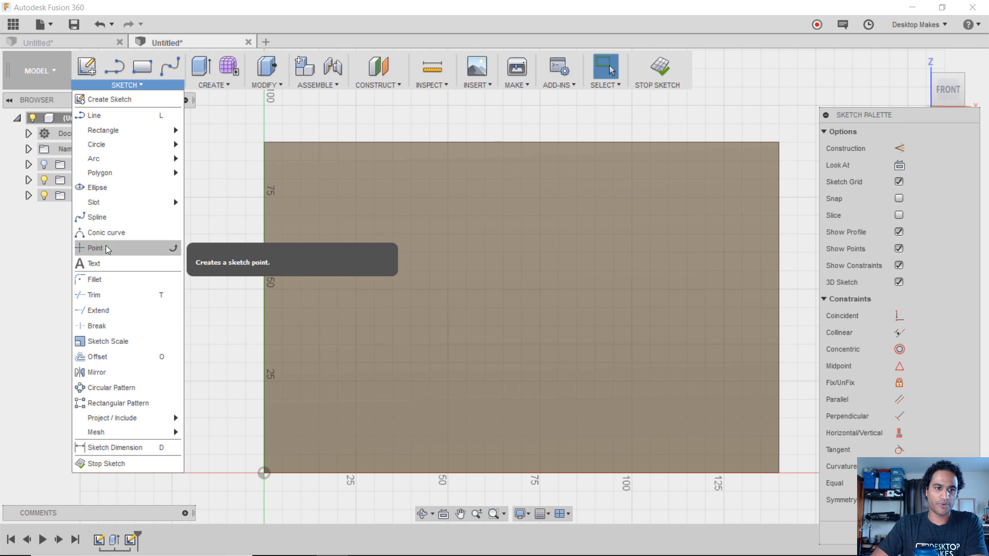
left_click(95, 247)
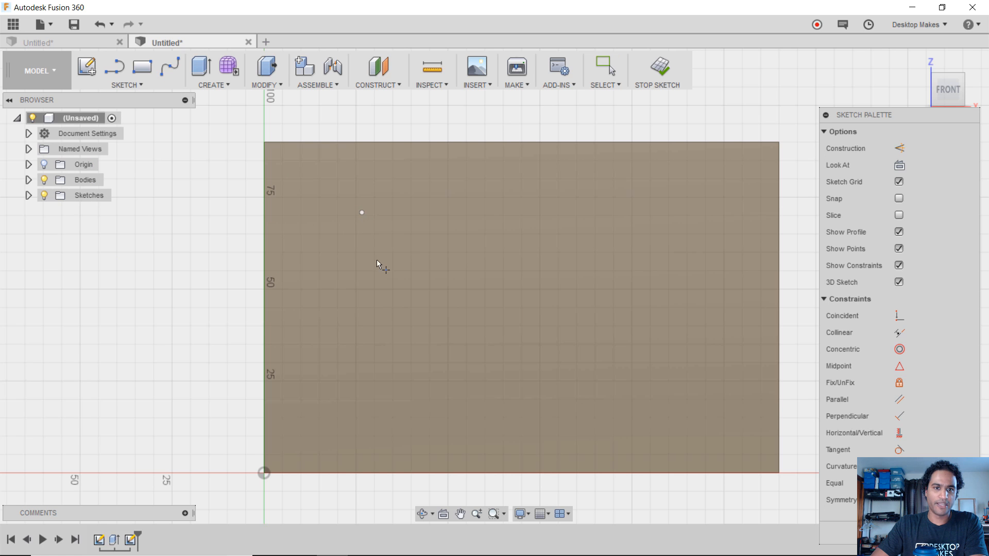
mouse_move(368, 231)
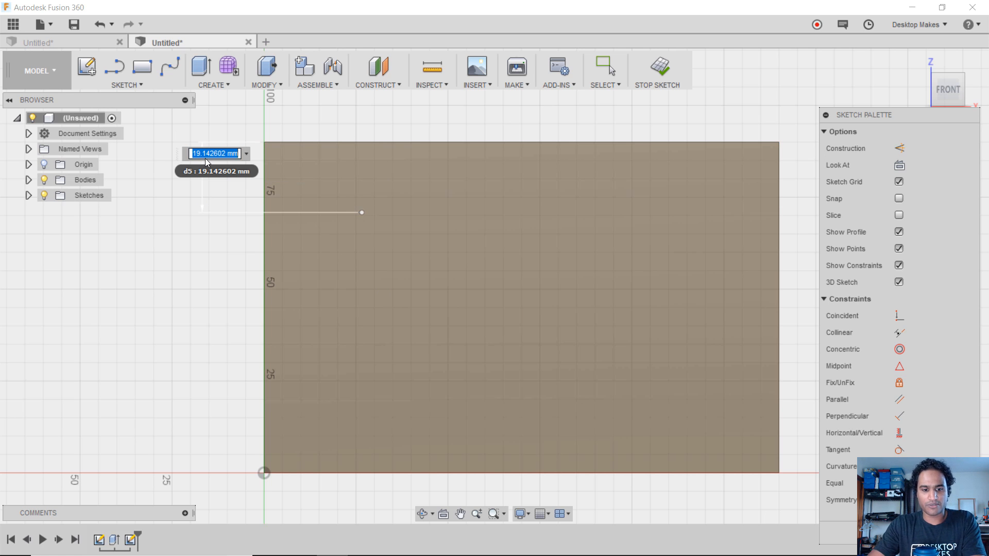
type("20")
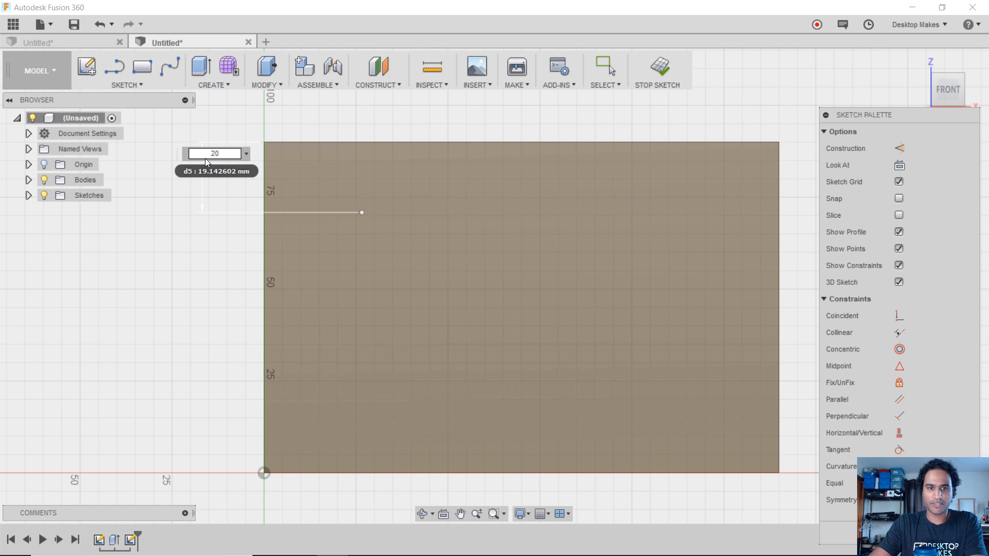
key("Return")
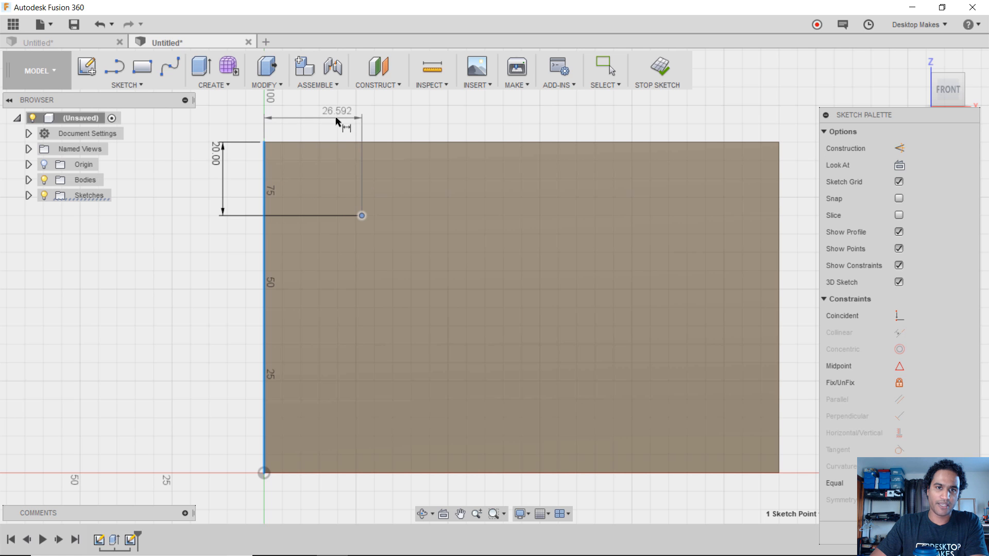
left_click(336, 111)
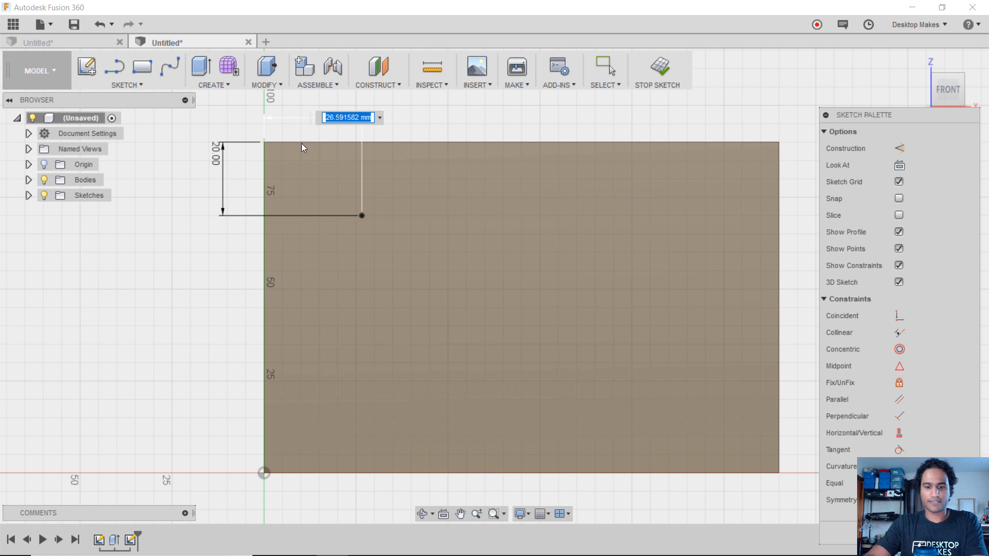
type("2")
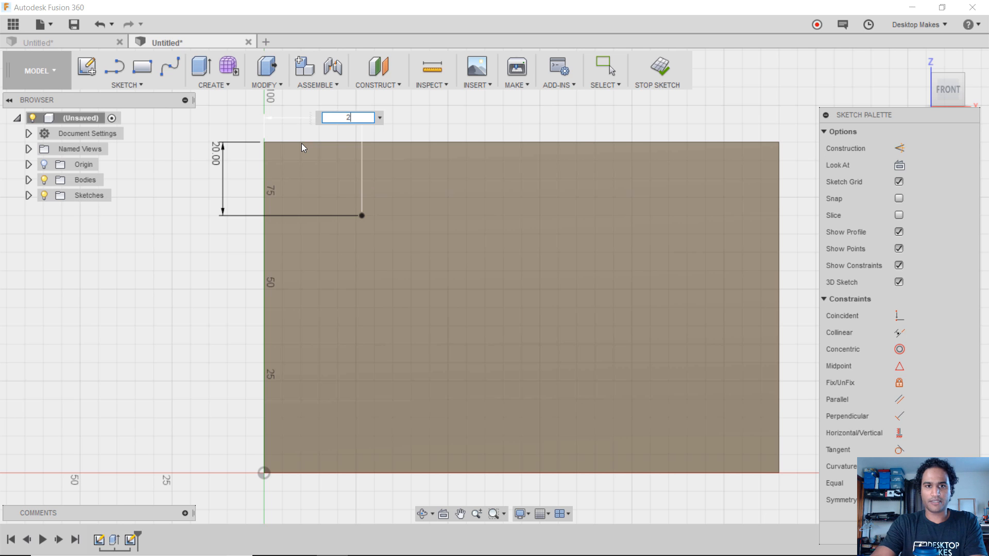
key("Return")
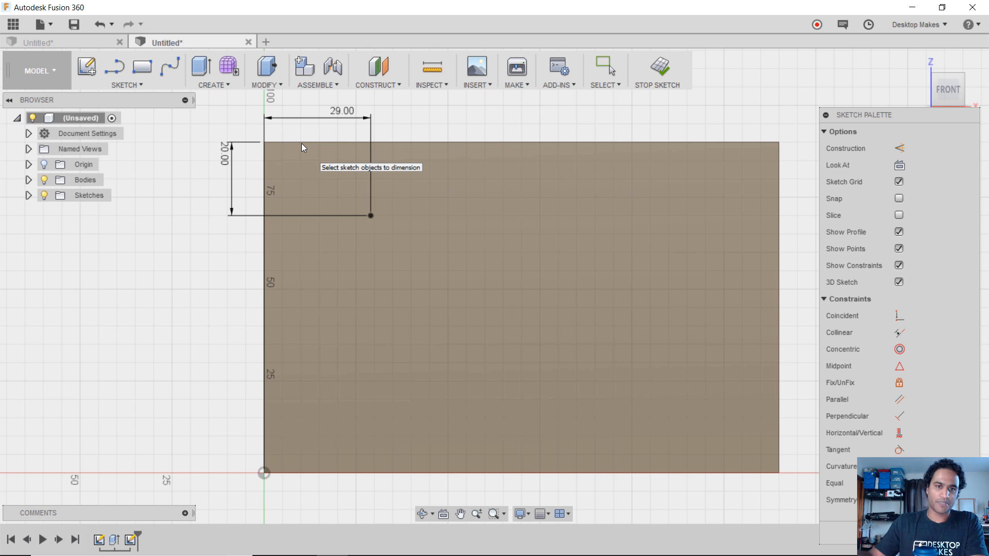
mouse_move(354, 224)
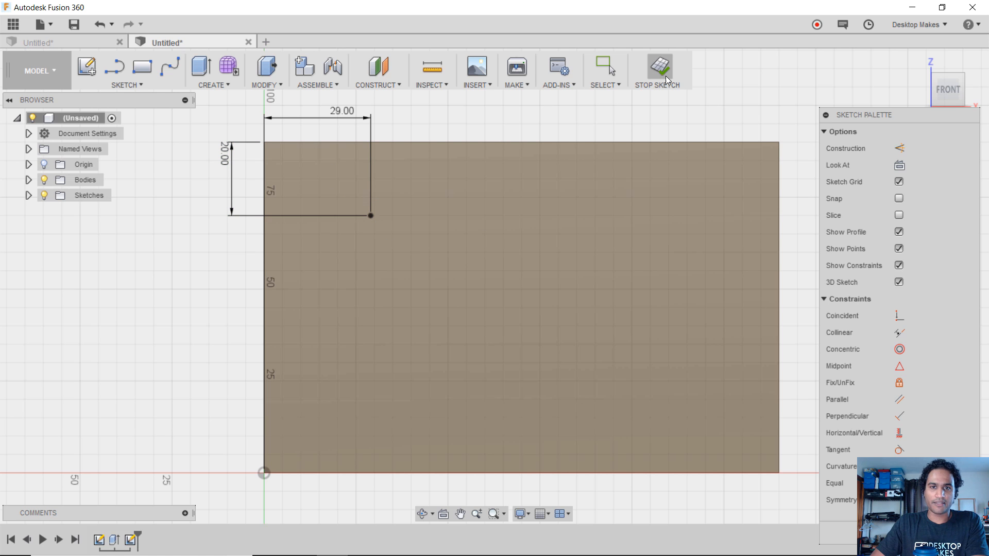
left_click(657, 70)
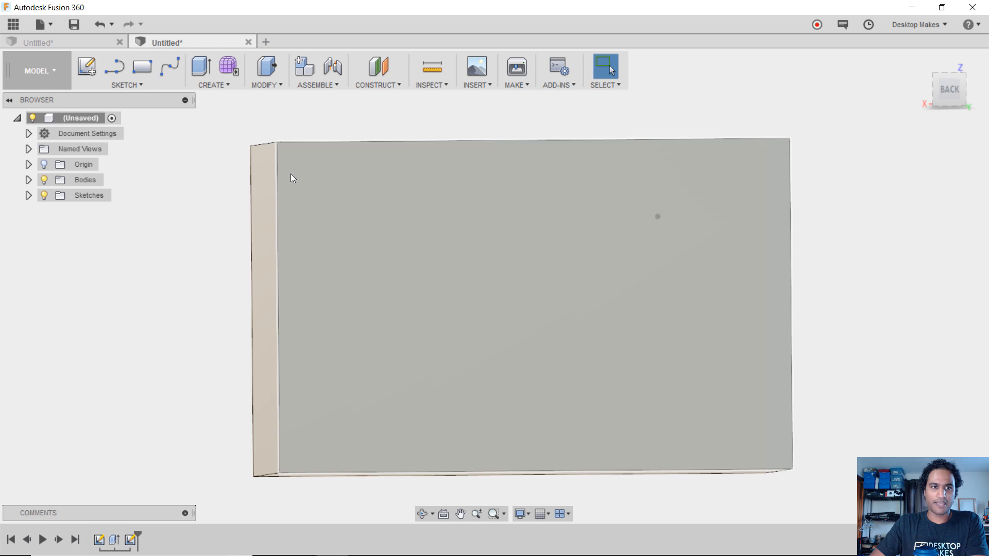
Sketch a back-face point dimensioned 30 mm and 19 mm from the edges
left_click(125, 84)
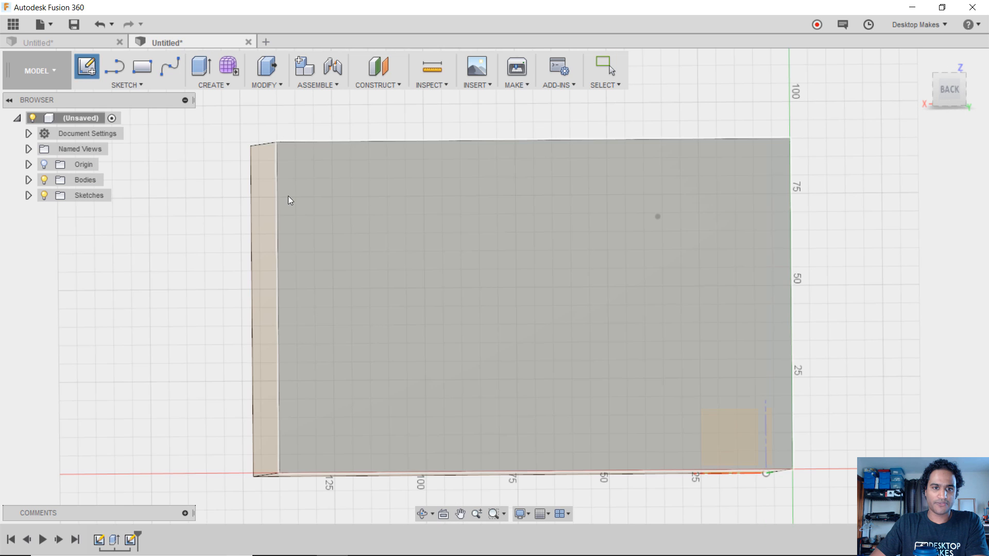
left_click(87, 66)
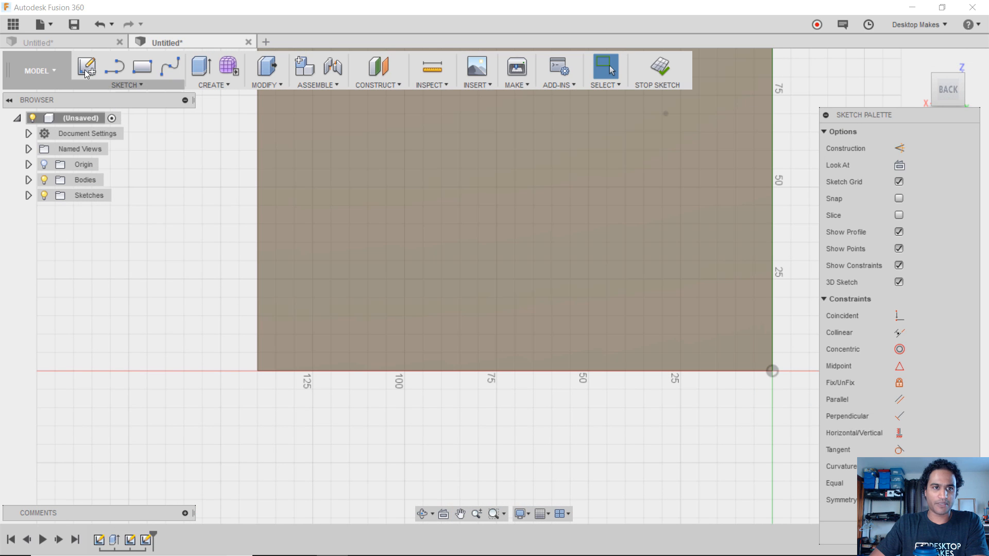
left_click(126, 84)
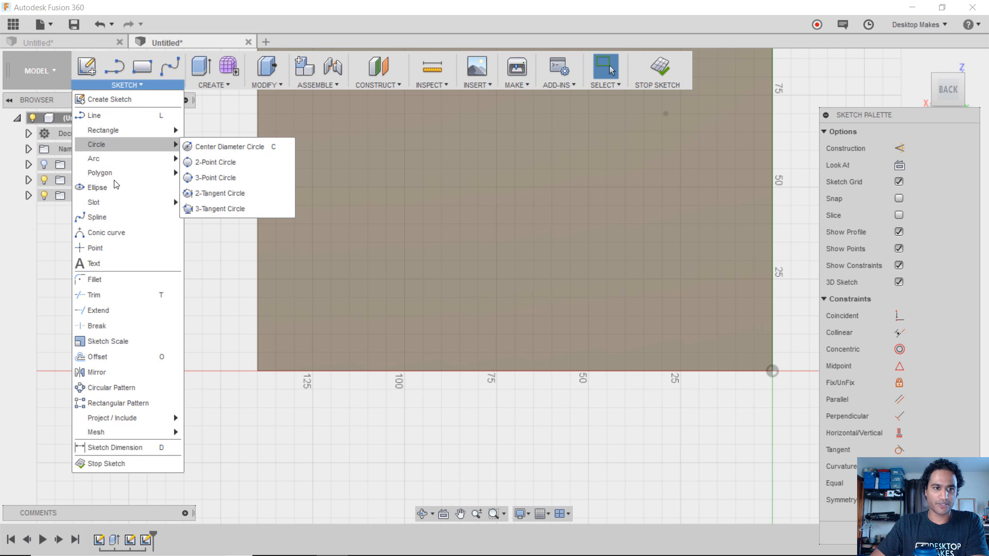
left_click(376, 304)
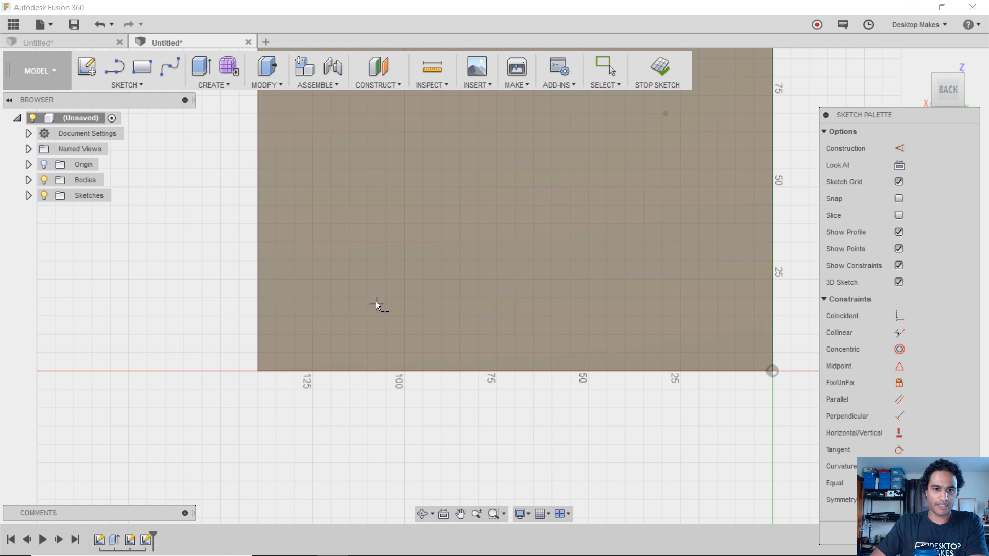
left_click(369, 298)
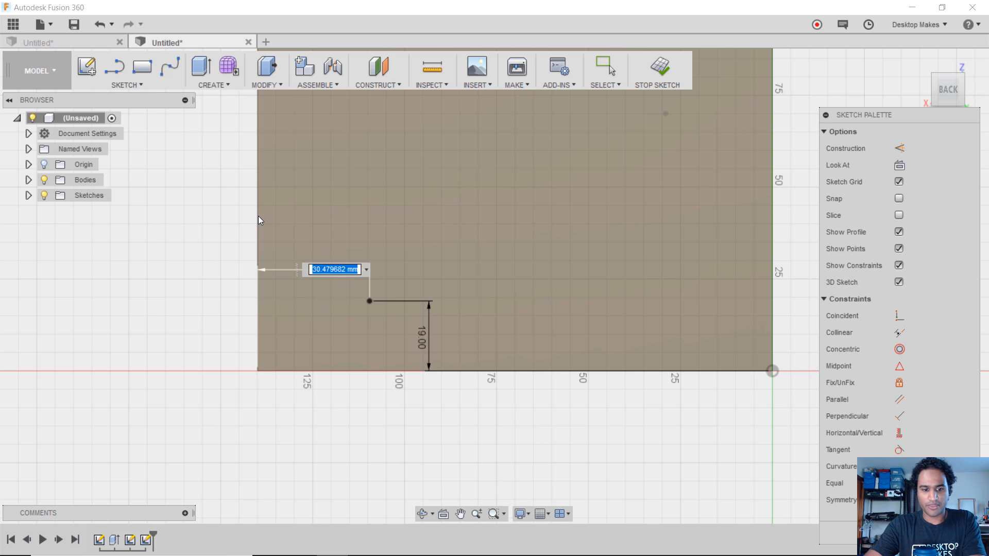
key("Return")
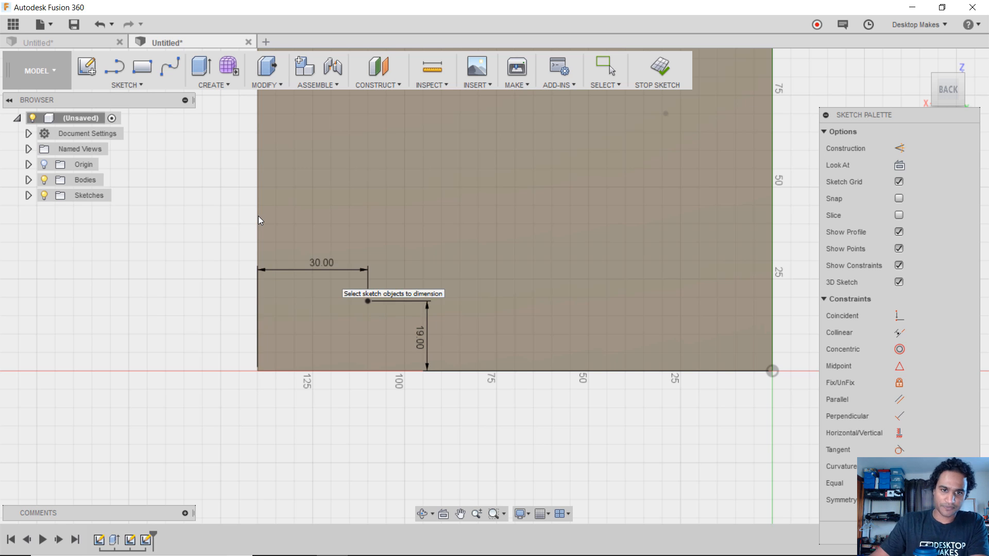
left_click(657, 70)
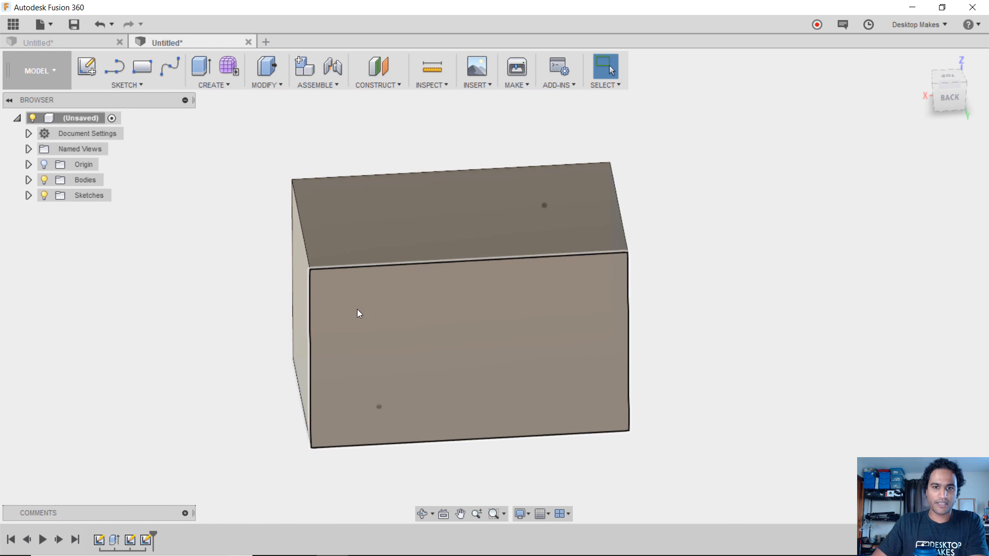
left_click(126, 85)
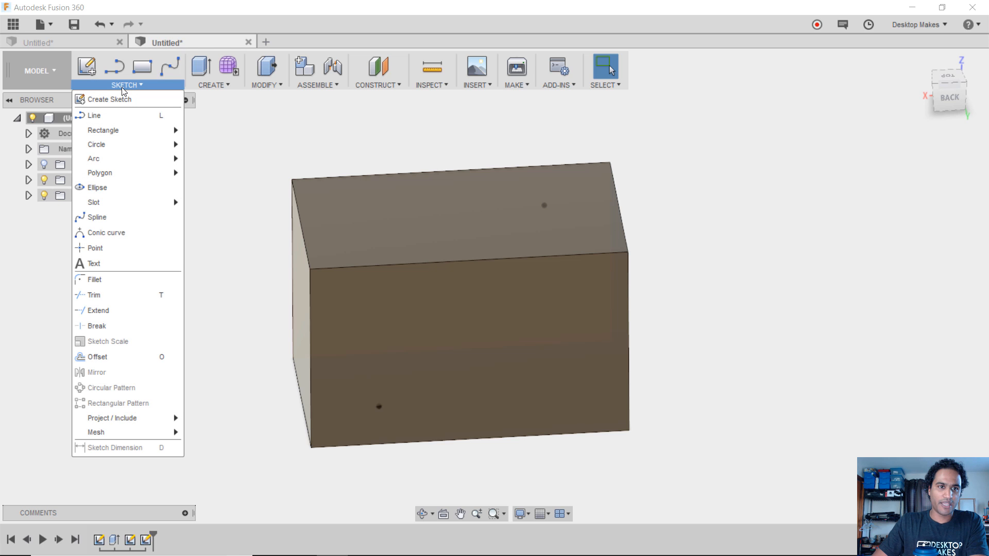
Begin a sketch on an origin plane, hiding the block and expanding the Sketches list
left_click(110, 99)
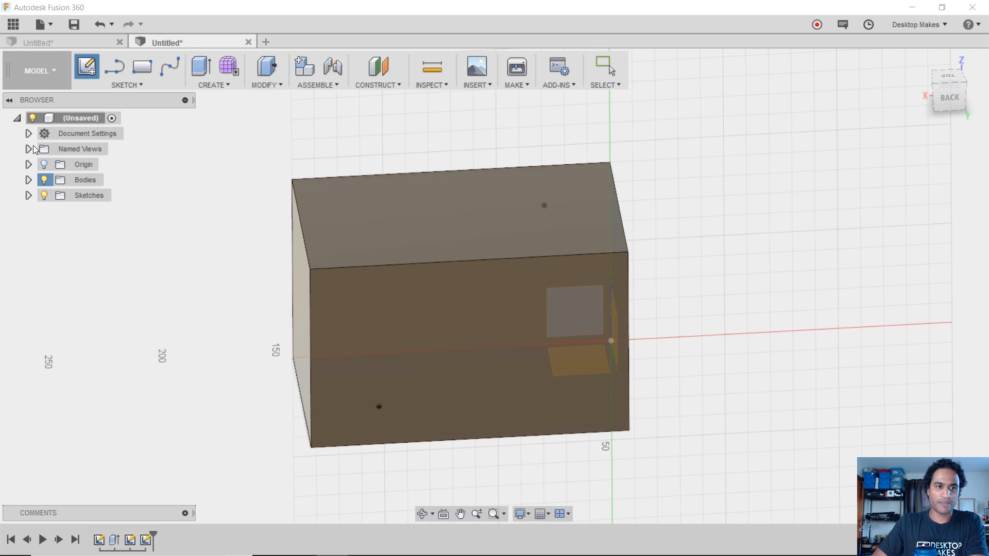
left_click(43, 180)
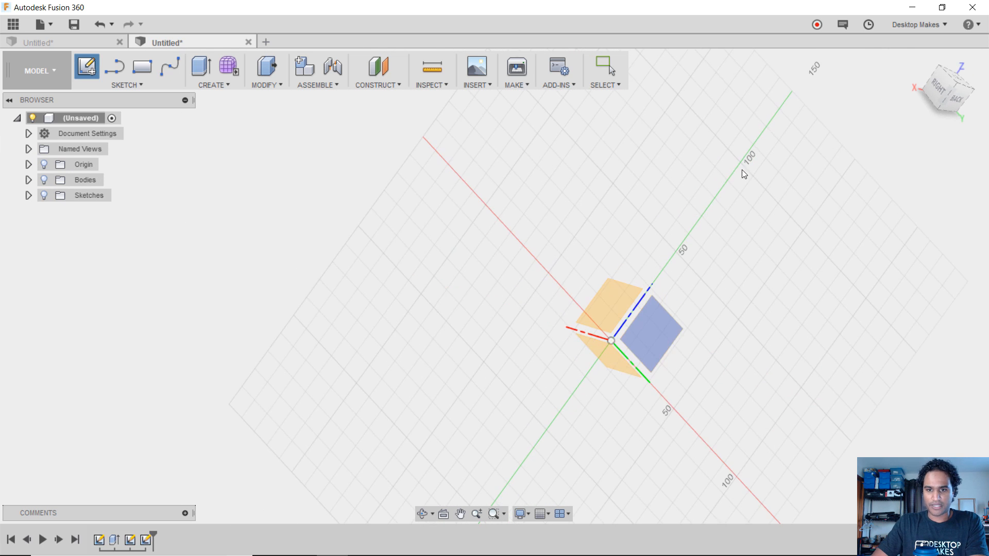
mouse_move(681, 338)
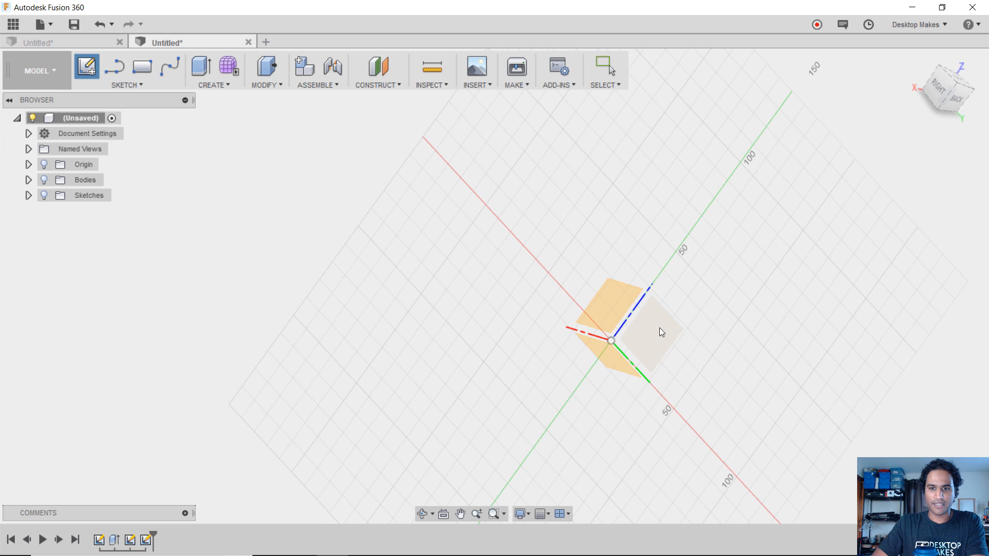
mouse_move(660, 332)
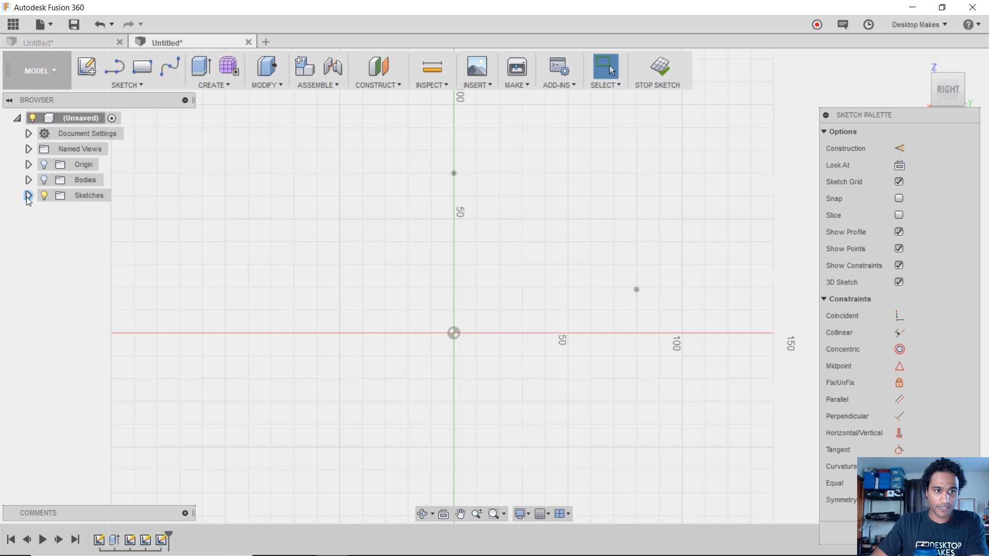
left_click(28, 195)
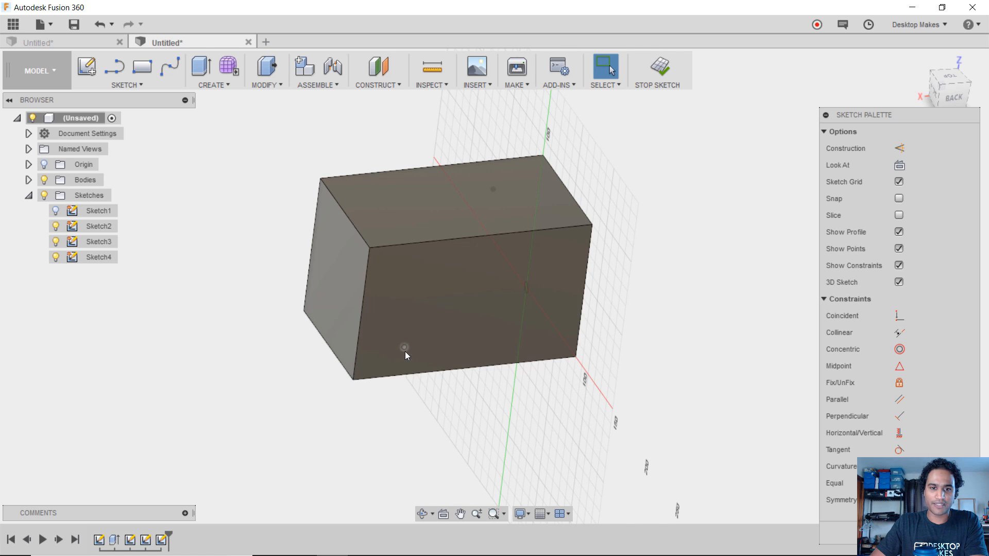
mouse_move(179, 211)
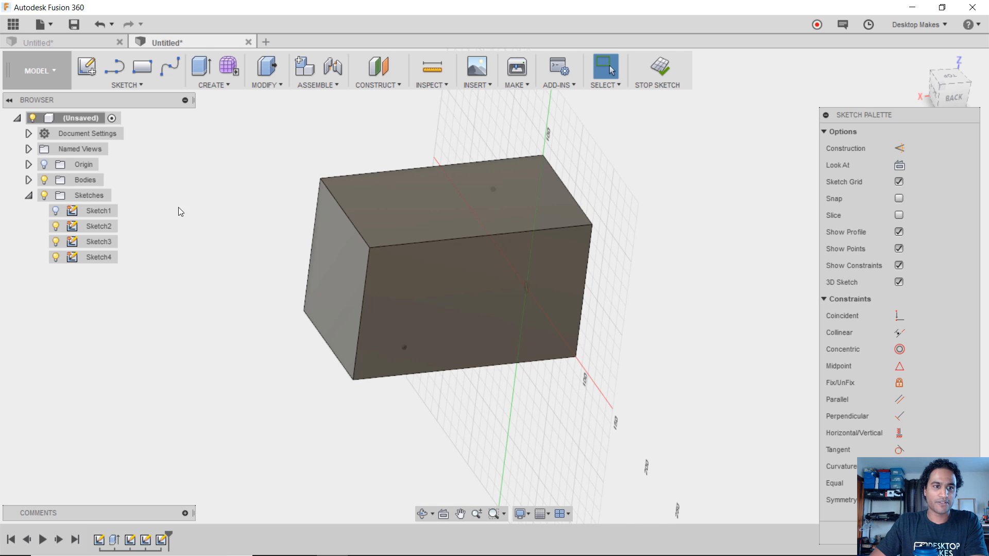
left_click(44, 180)
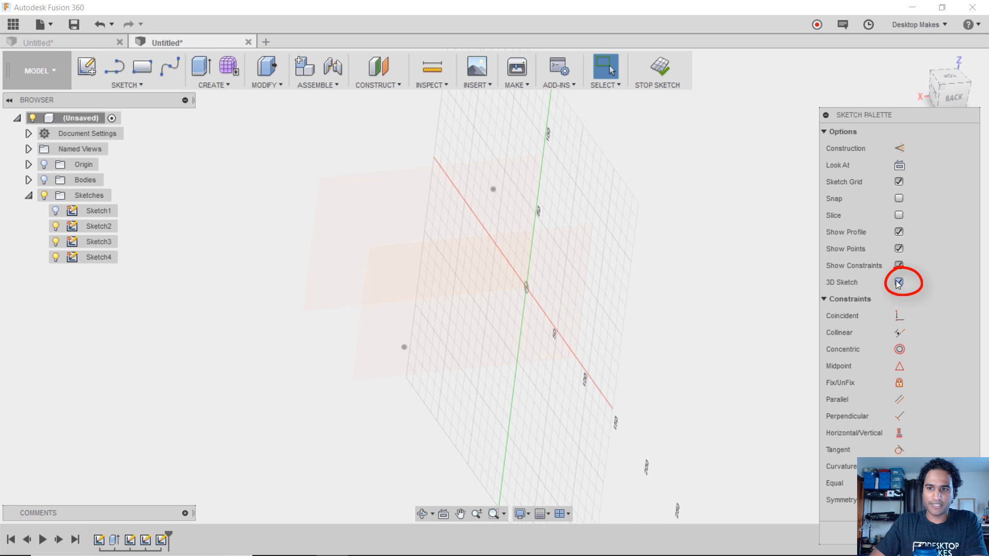
left_click(899, 282)
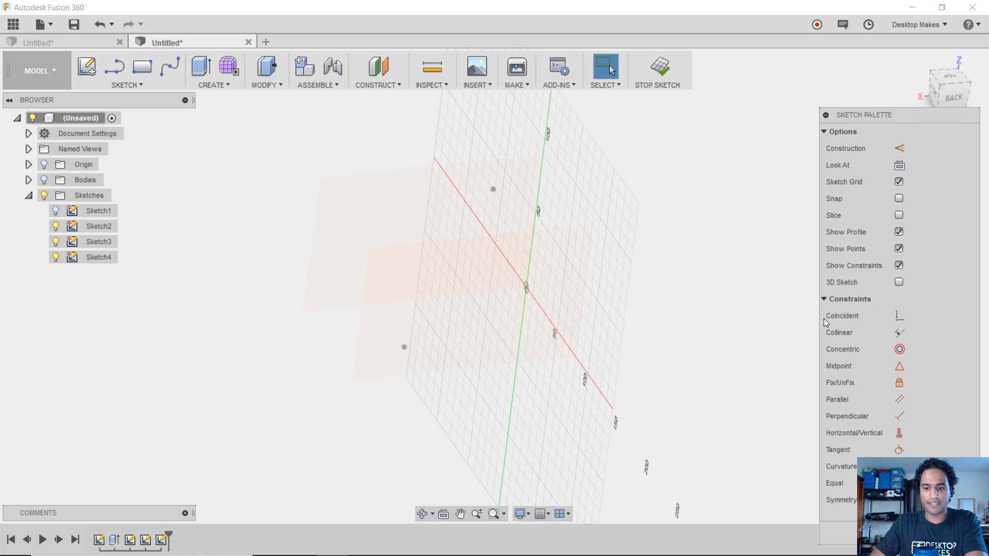
Turn on 3D sketching and draw a line joining the two face points
left_click(126, 85)
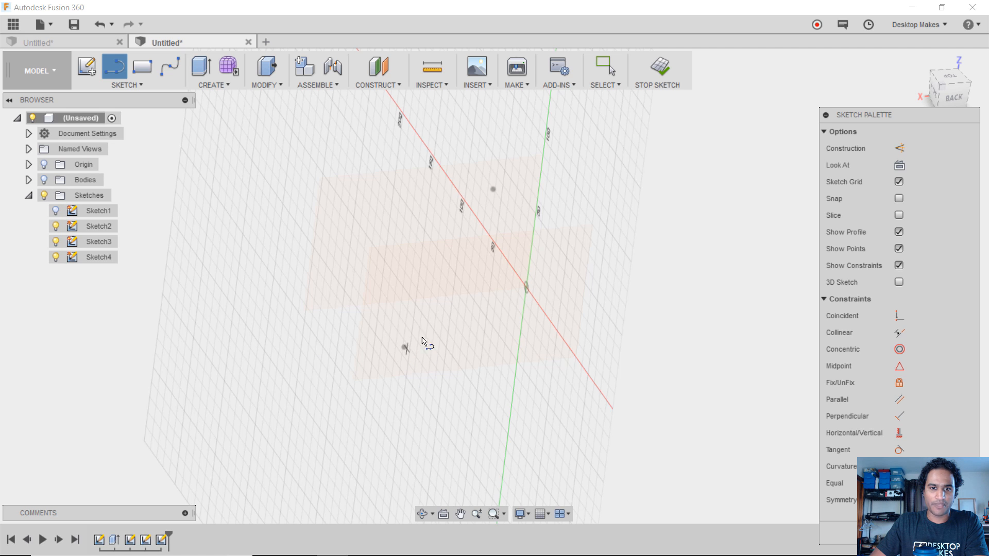
mouse_move(489, 189)
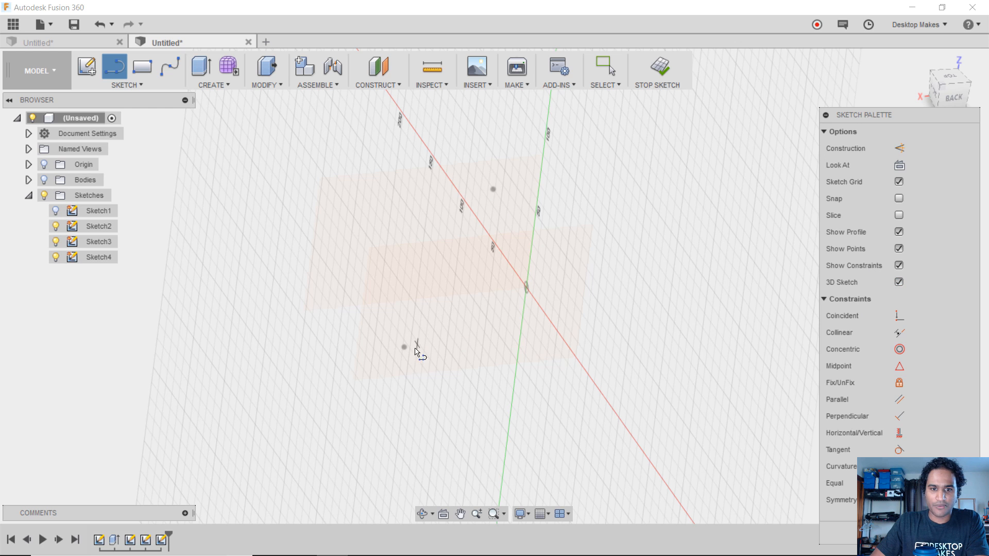
mouse_move(460, 295)
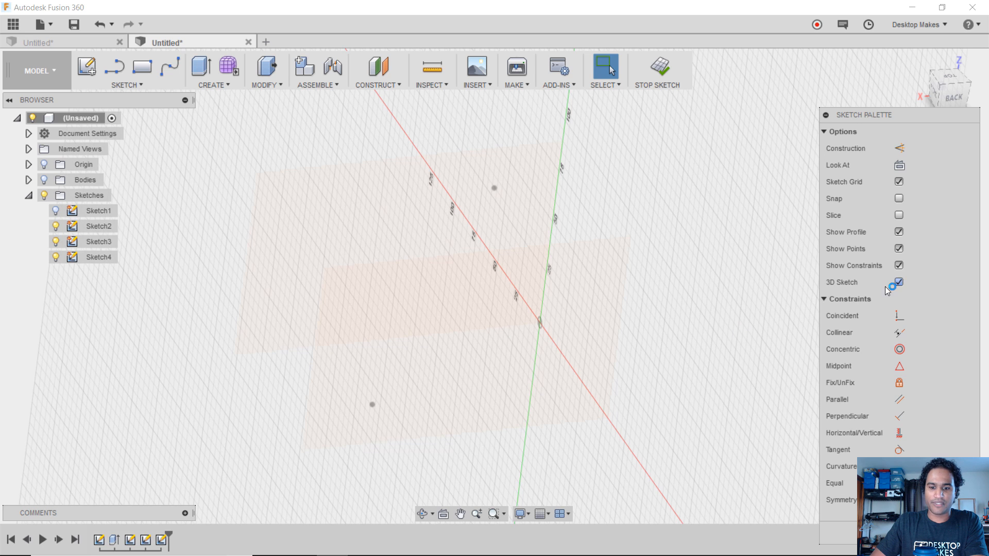
left_click(124, 71)
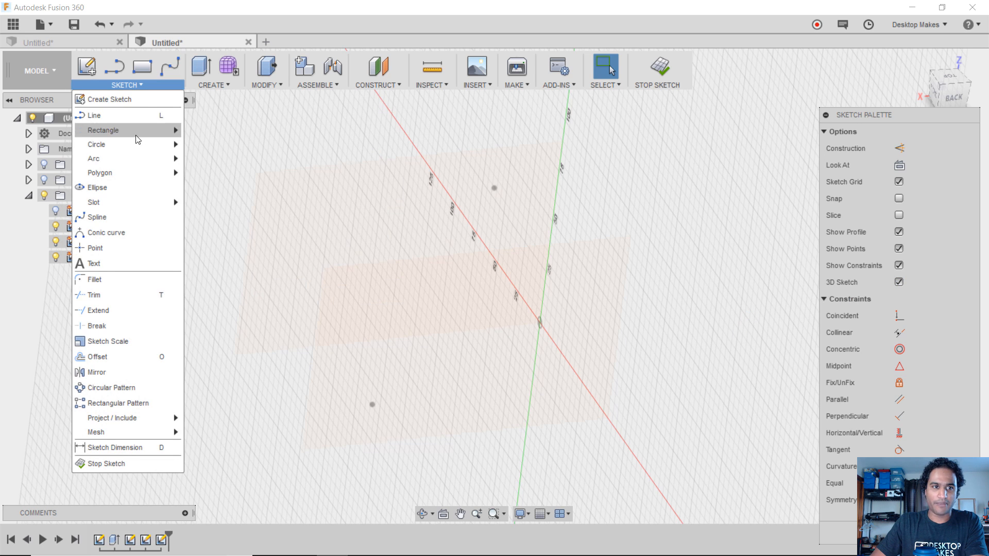
left_click(93, 115)
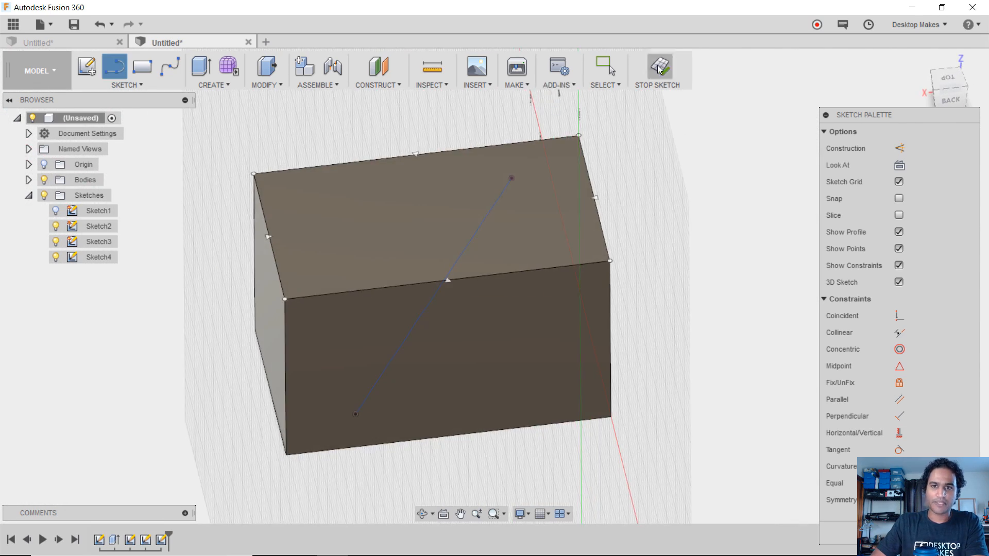
Close the line sketch and pipe along the connecting line with a 23 mm section
left_click(658, 69)
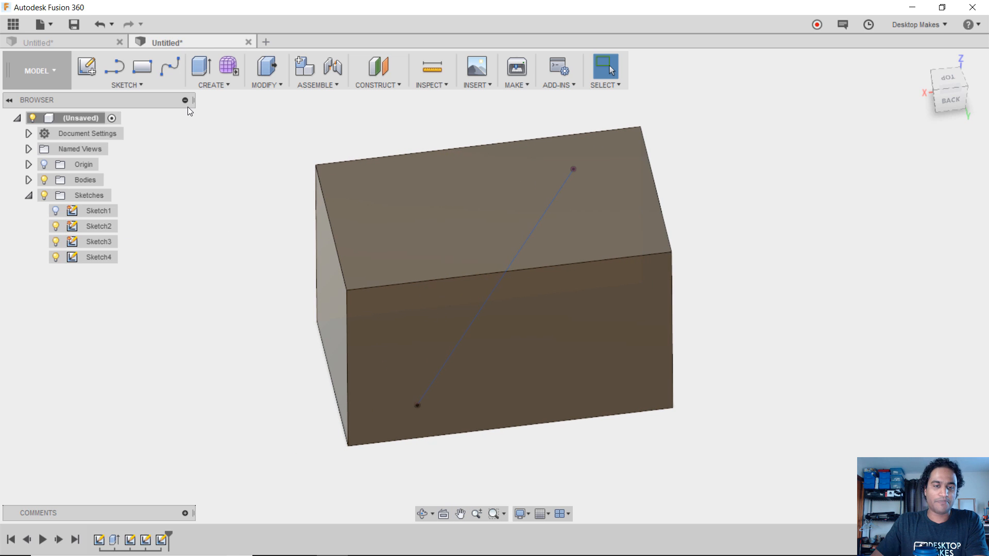
left_click(214, 71)
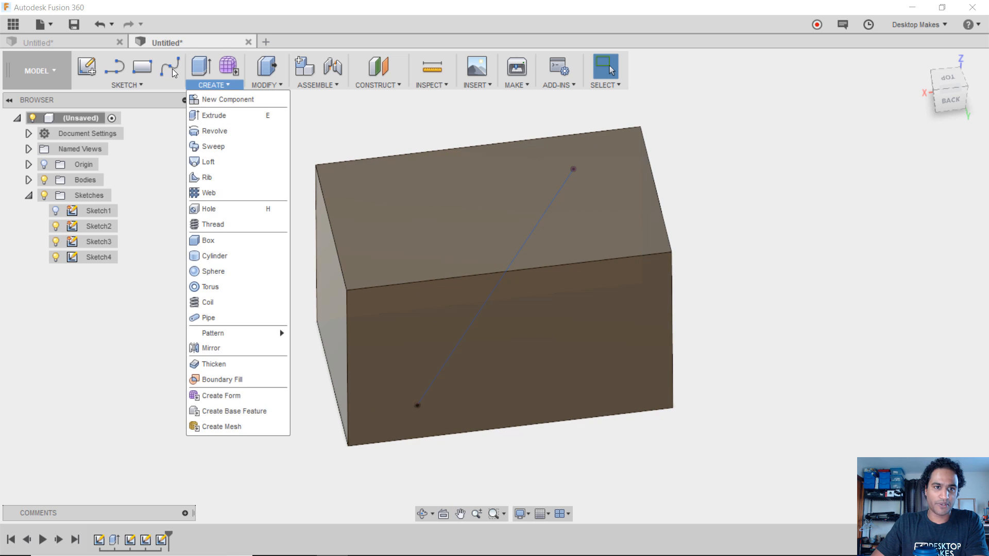
mouse_move(221, 302)
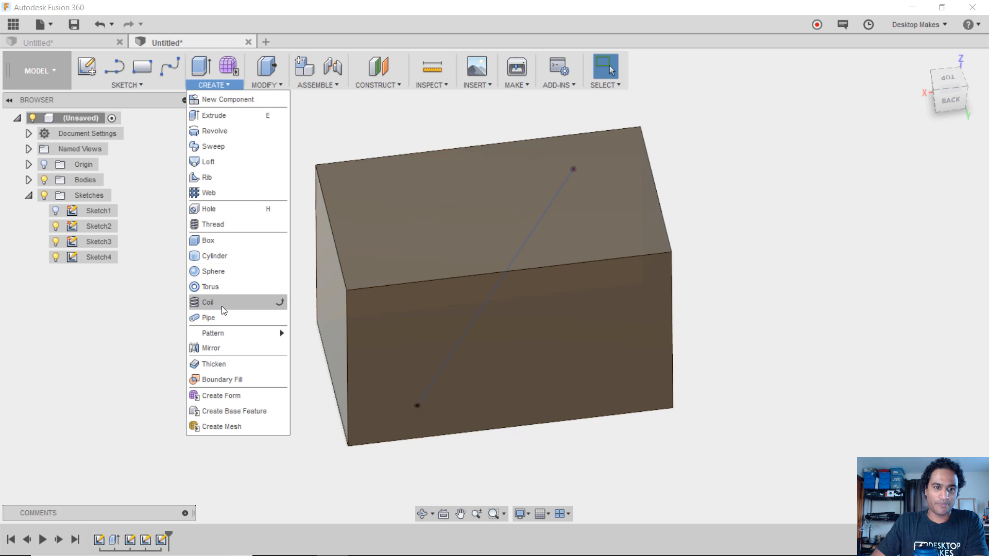
left_click(208, 317)
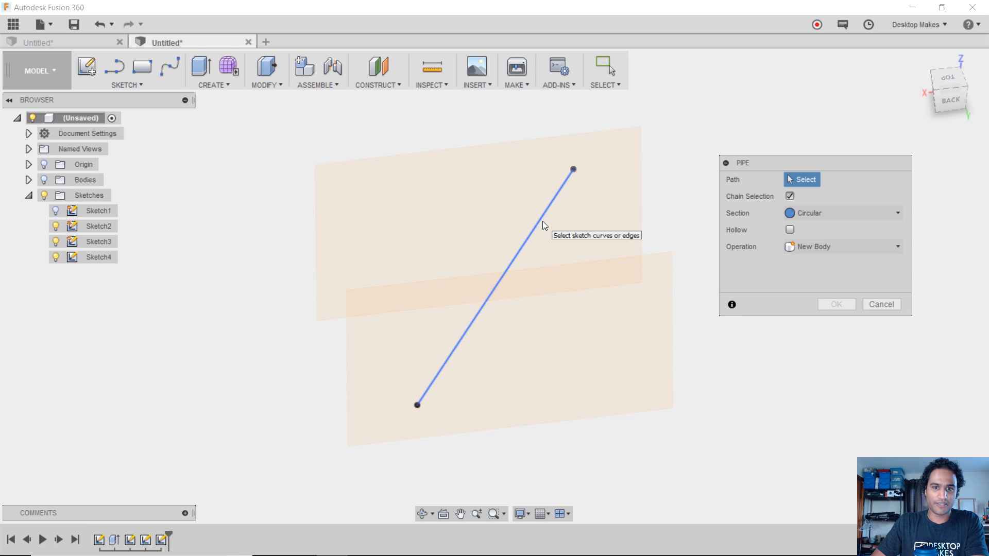
left_click(495, 284)
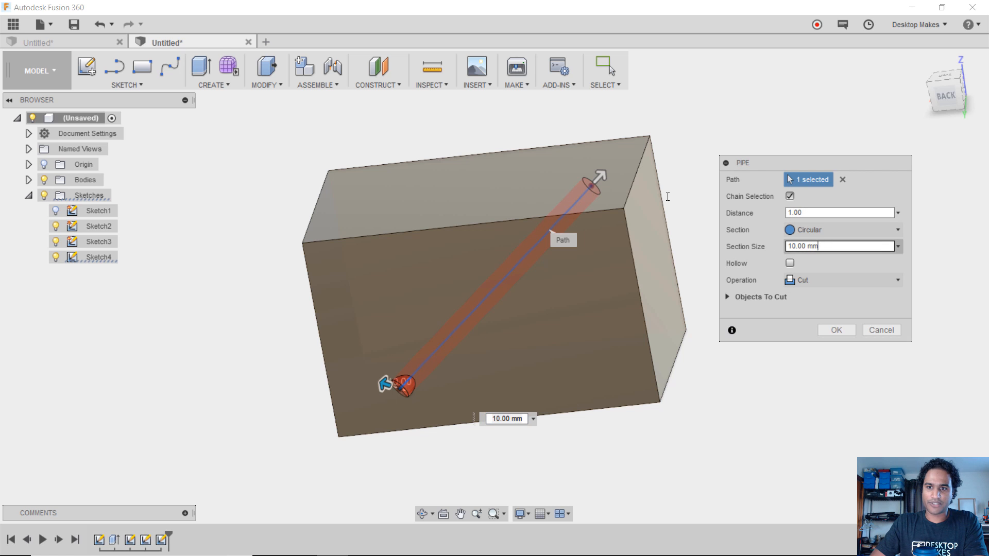
triple_click(839, 246)
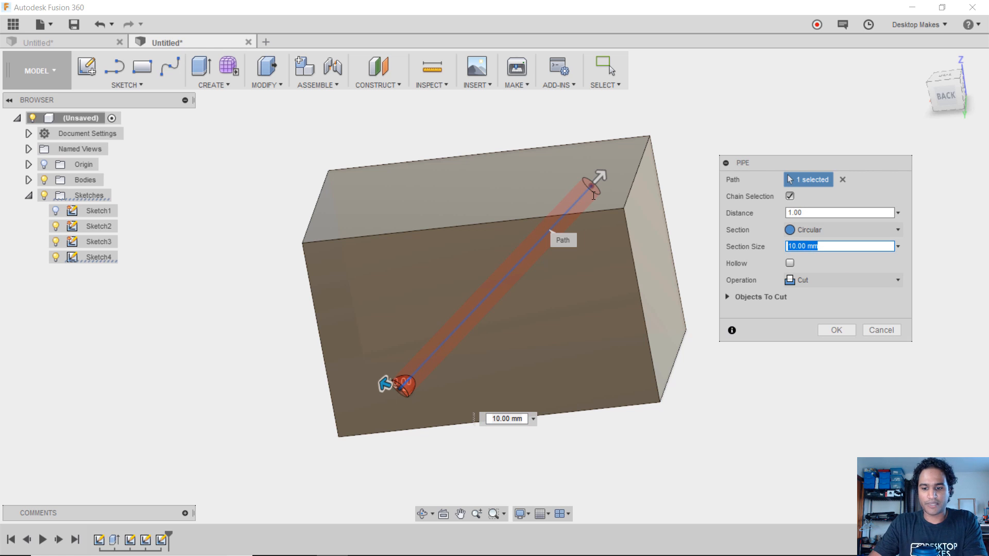
type("23")
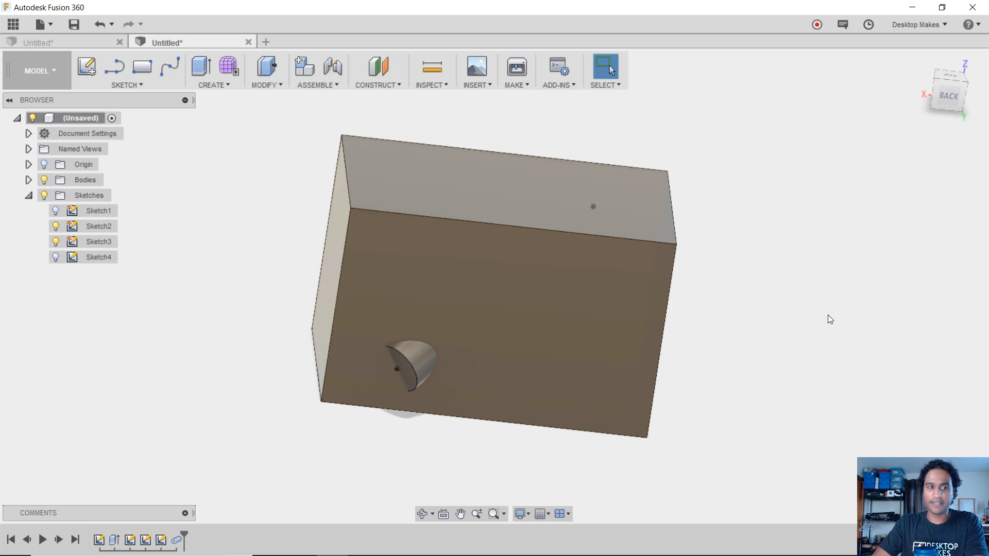
Expand Bodies, select the block, and start then cancel a Combine
left_click(29, 180)
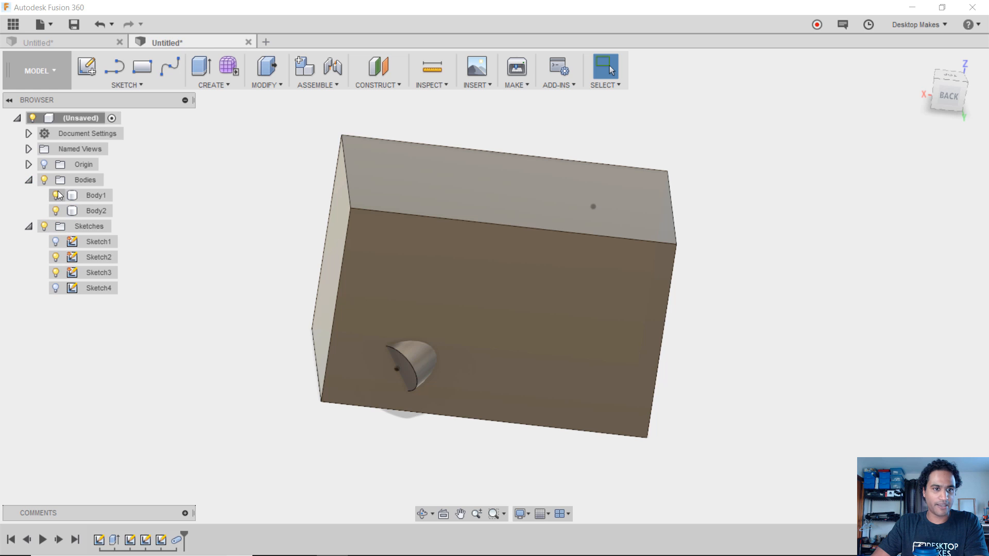
left_click(56, 195)
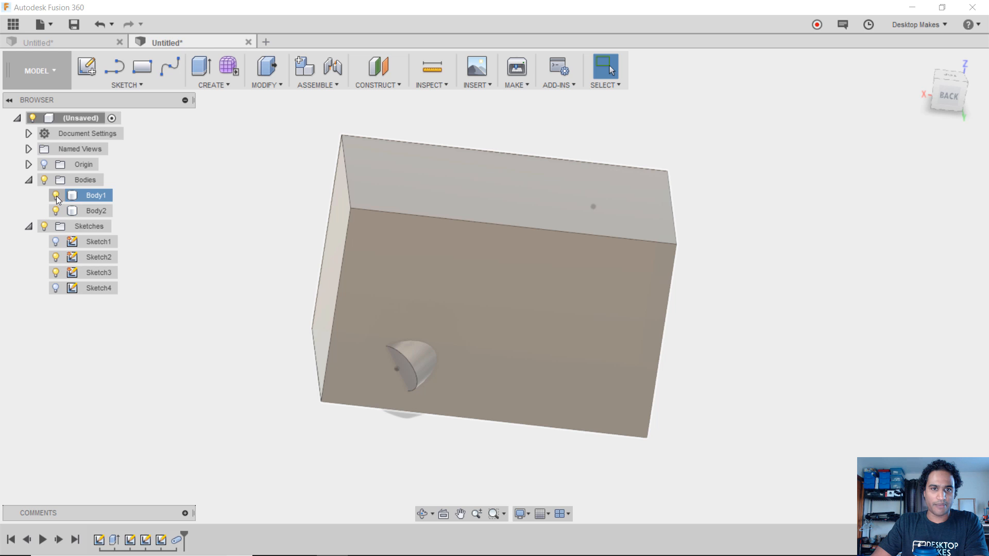
left_click(265, 71)
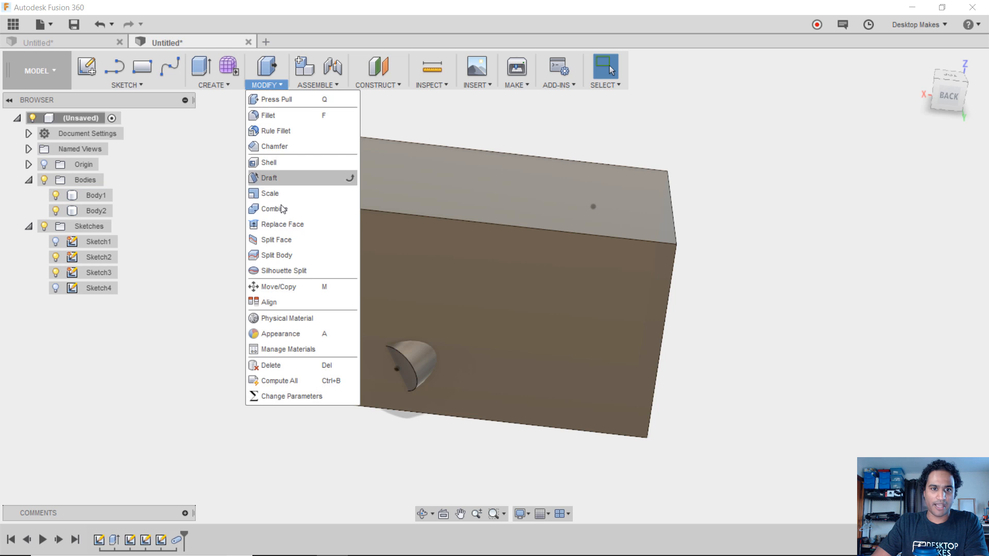
left_click(275, 209)
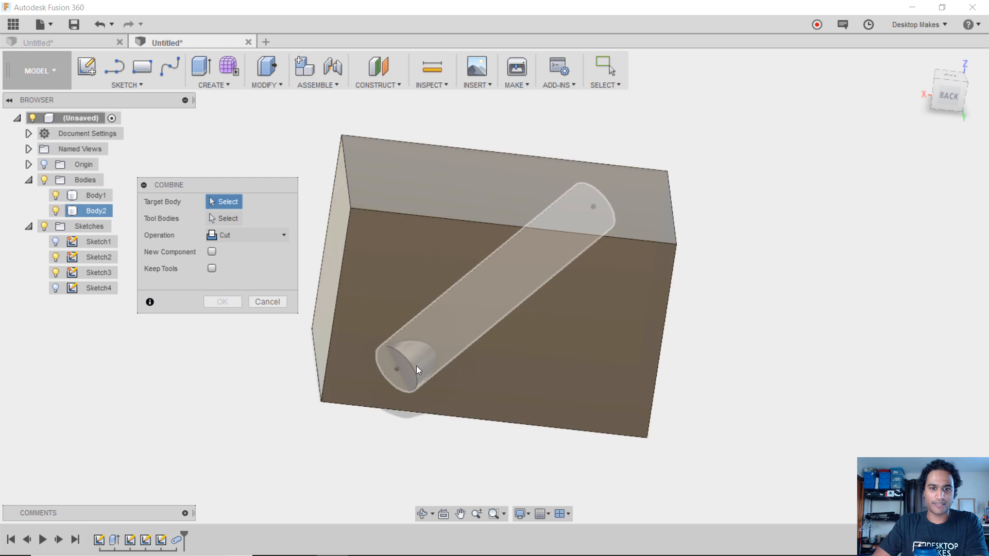
left_click(222, 301)
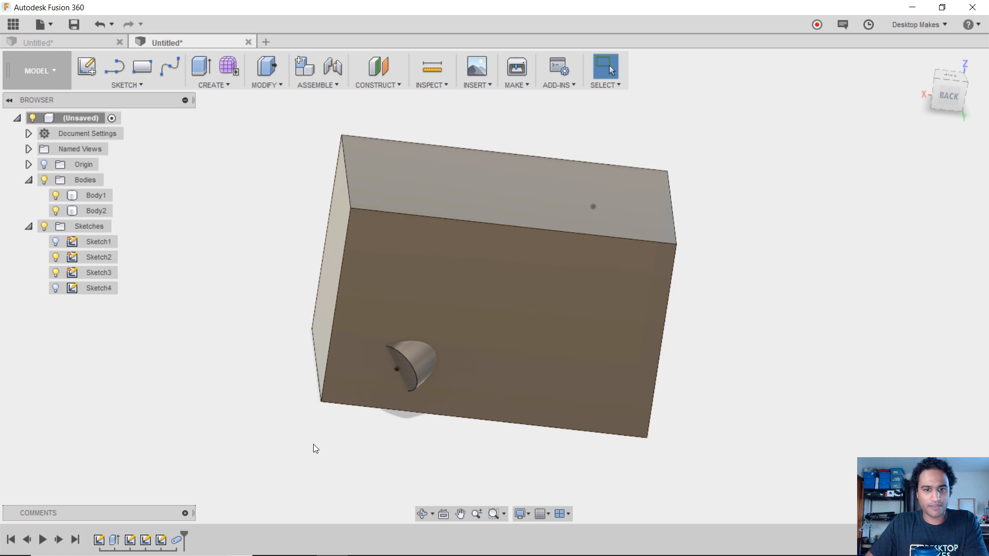
Hide the block and offset both pipe end faces outward
left_click(96, 195)
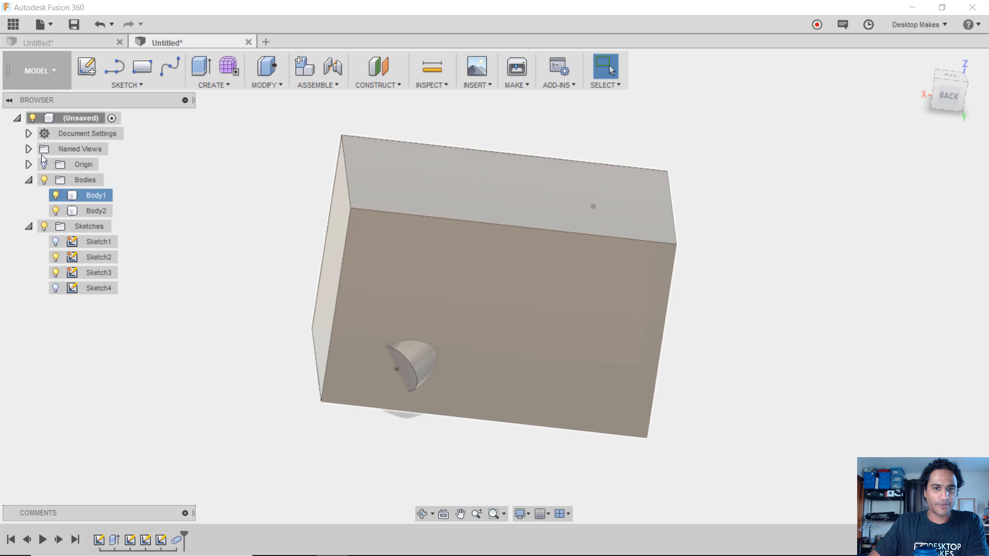
left_click(96, 211)
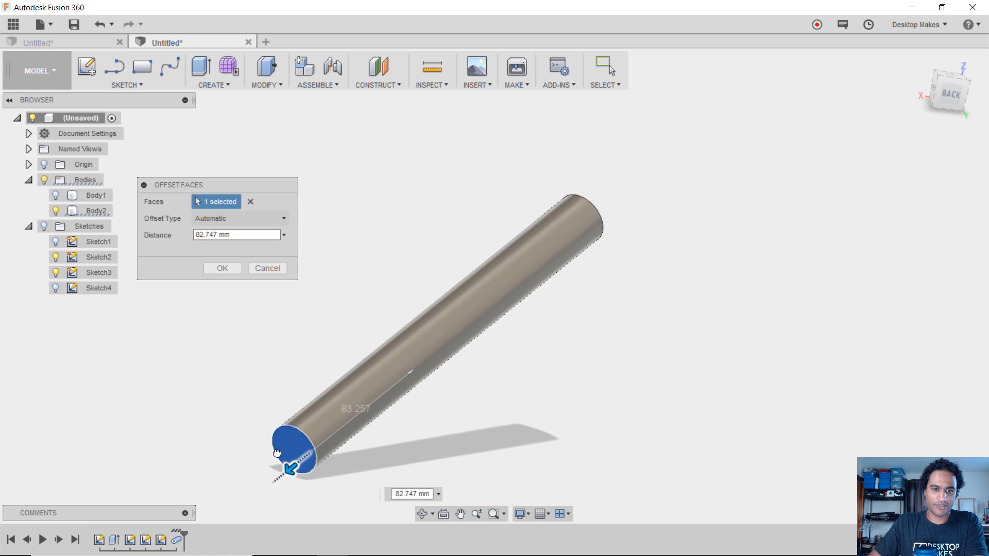
left_click(222, 268)
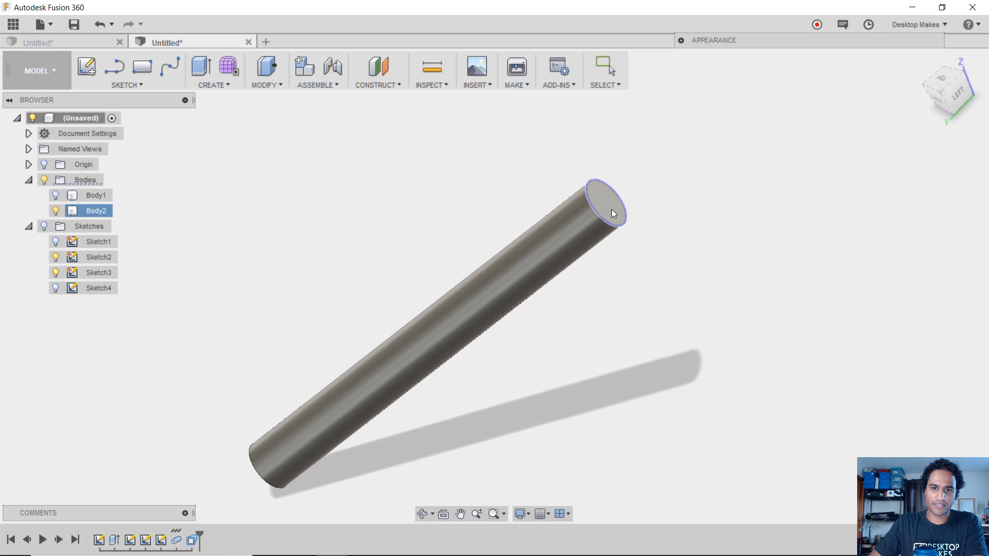
left_click(636, 194)
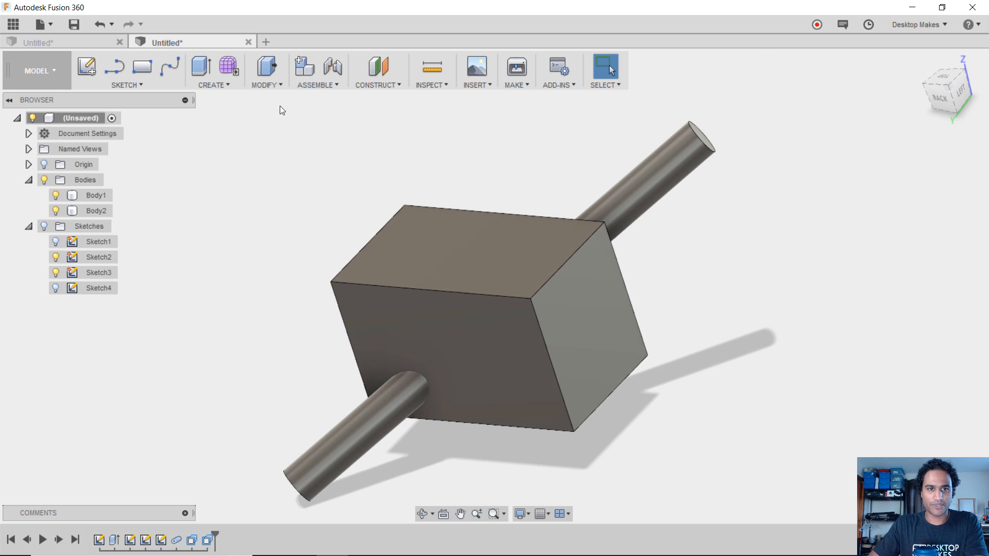
Combine with Cut, using the block as target and the pipe as tool
left_click(264, 71)
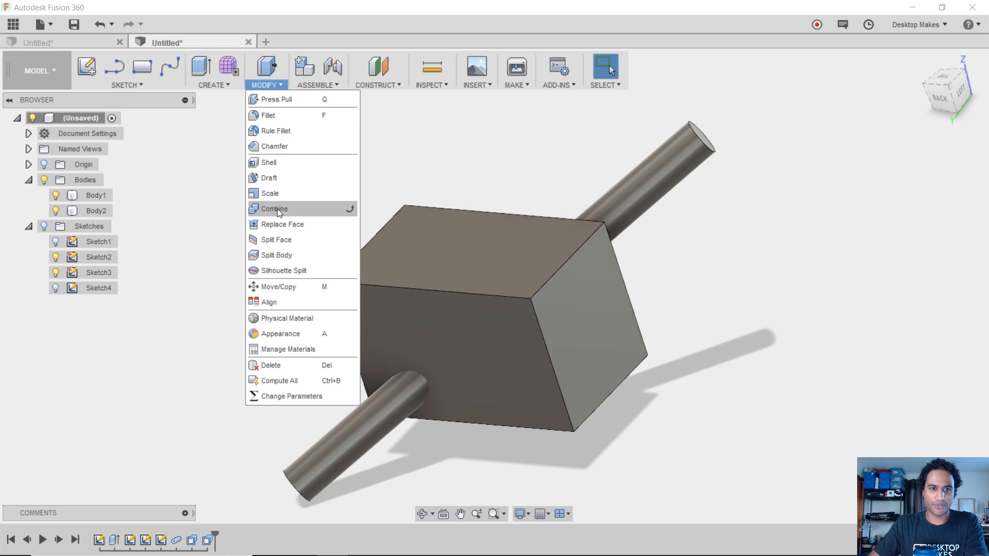
left_click(274, 208)
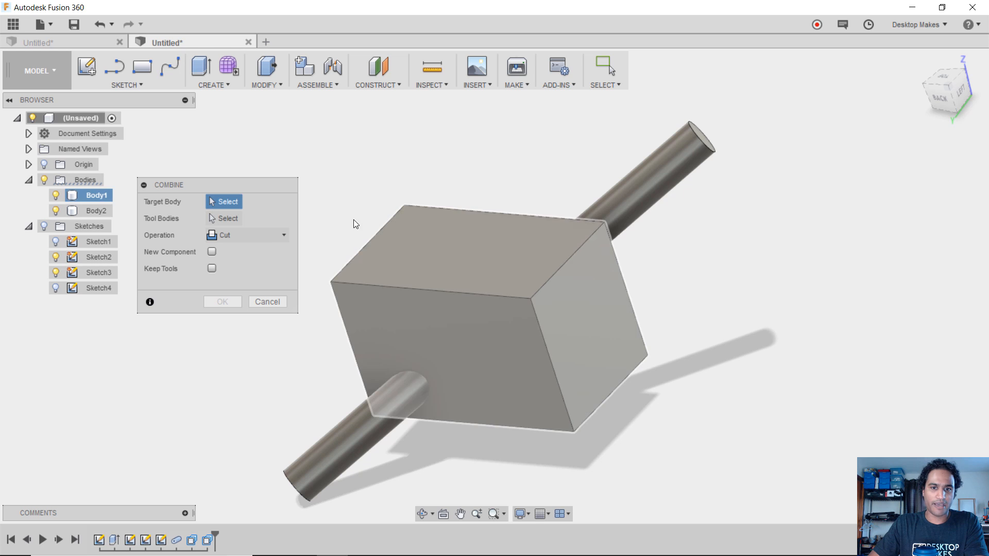
left_click(454, 296)
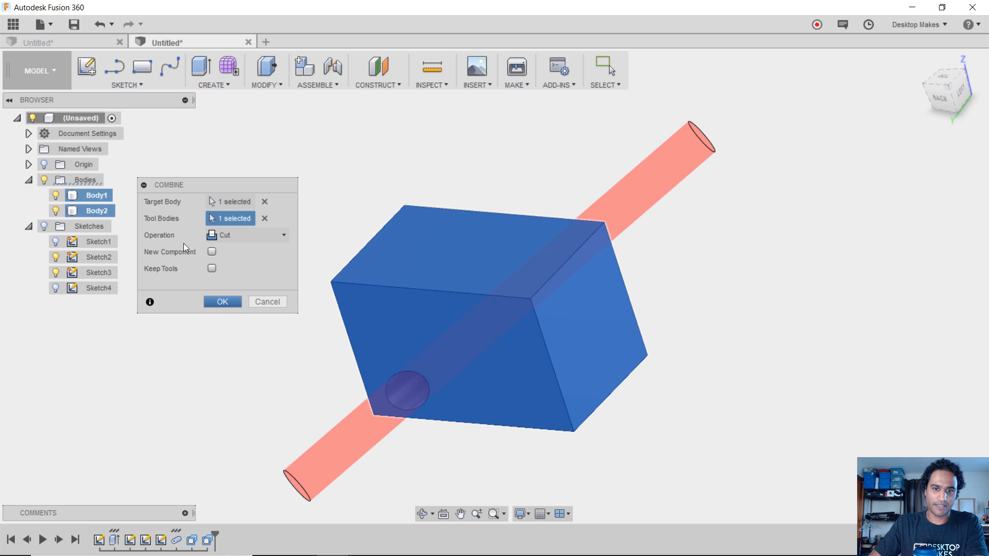
left_click(222, 302)
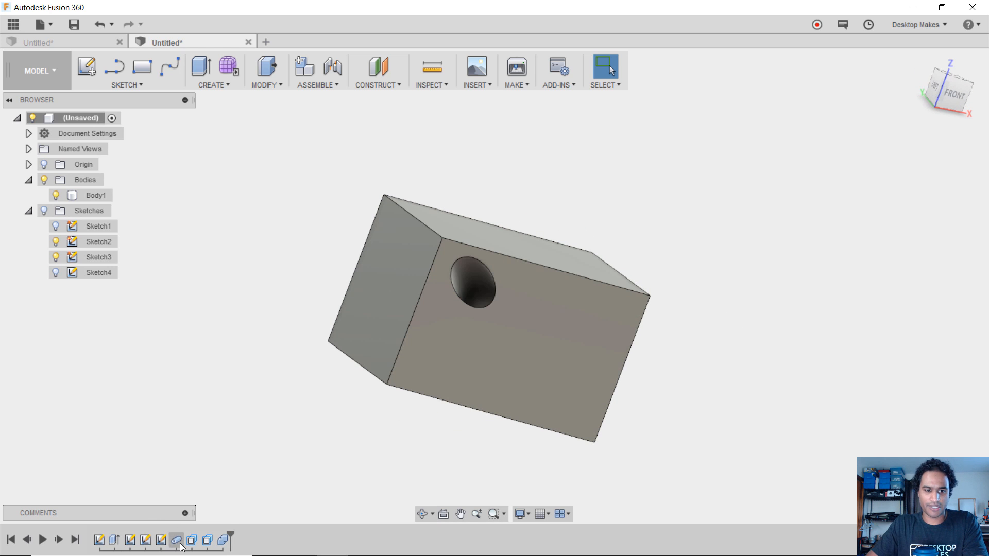
left_click(176, 541)
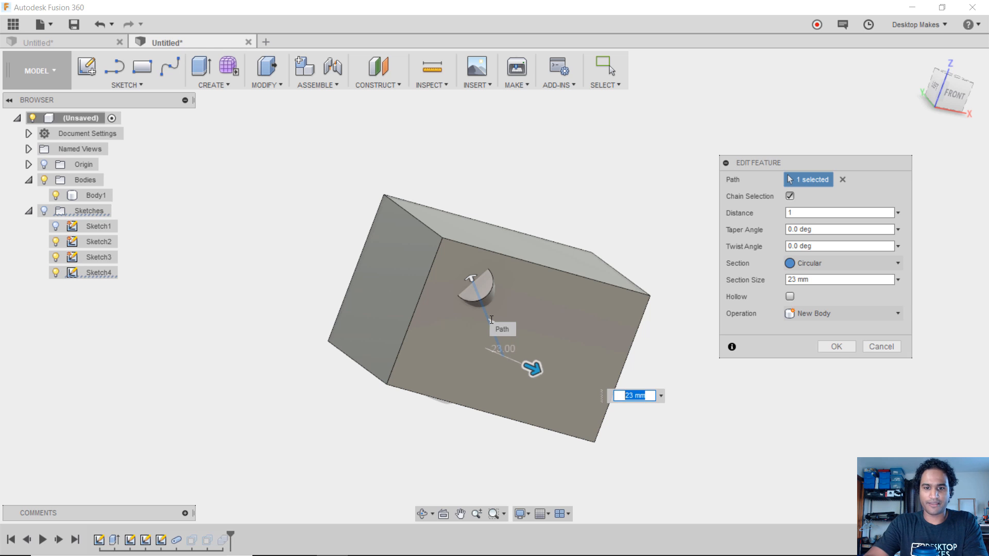
type("10")
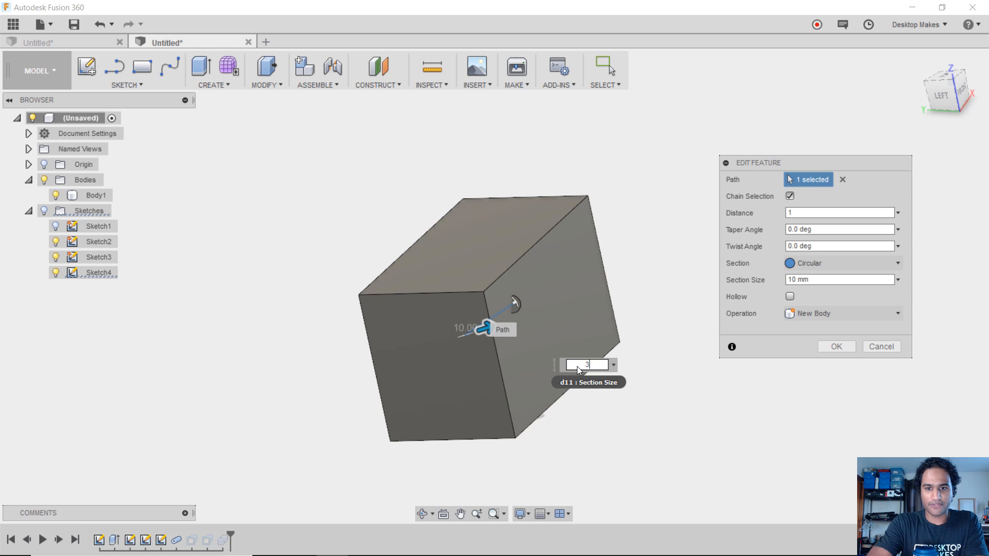
left_click(835, 347)
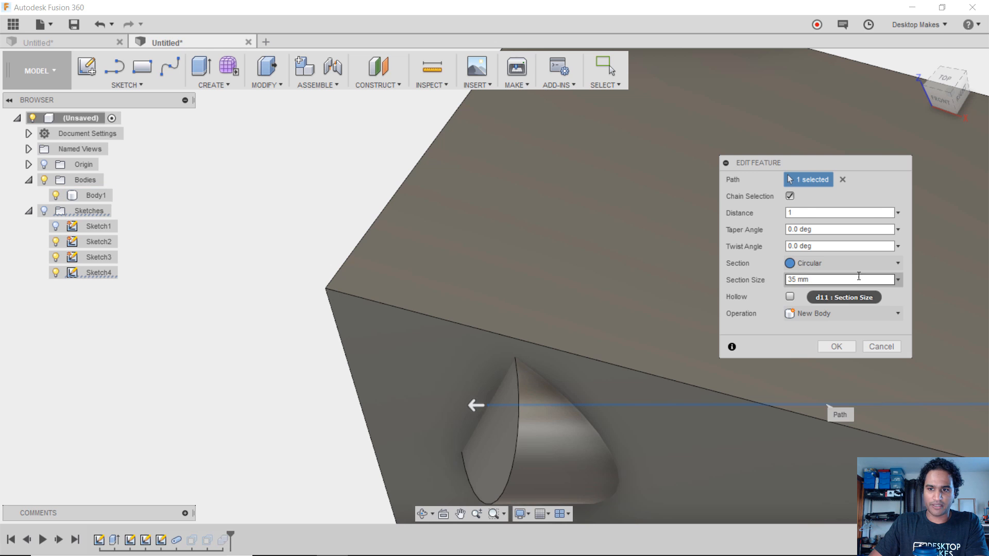
left_click(837, 346)
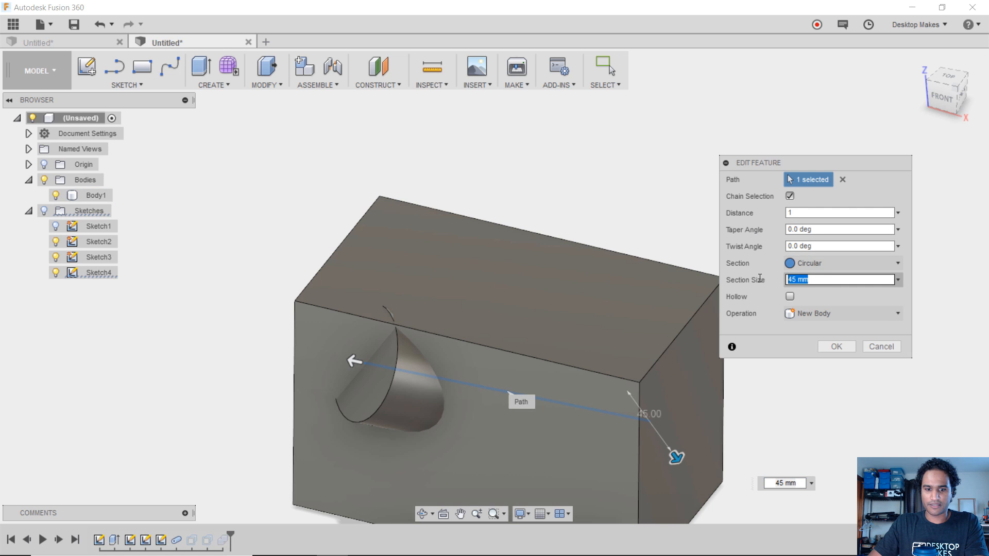
type("23")
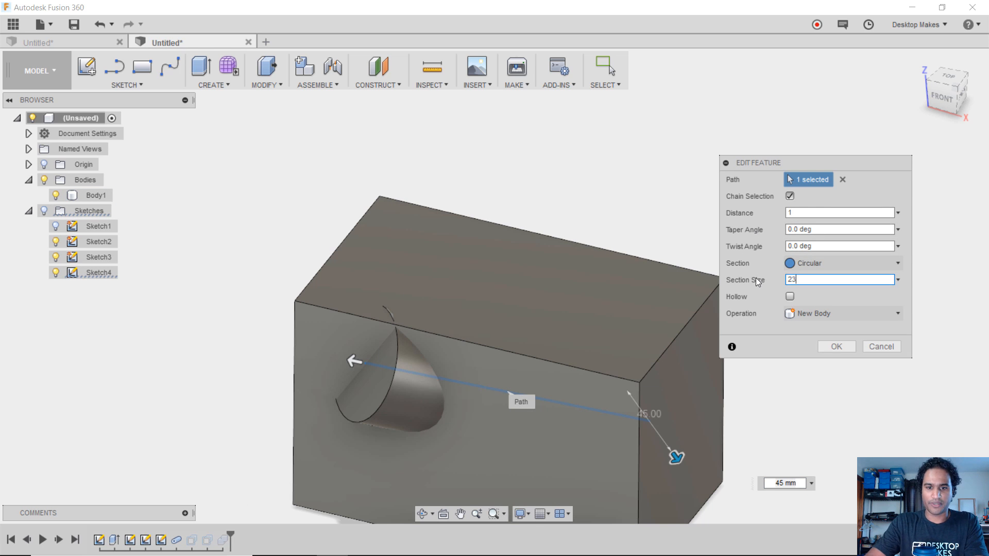
left_click(836, 346)
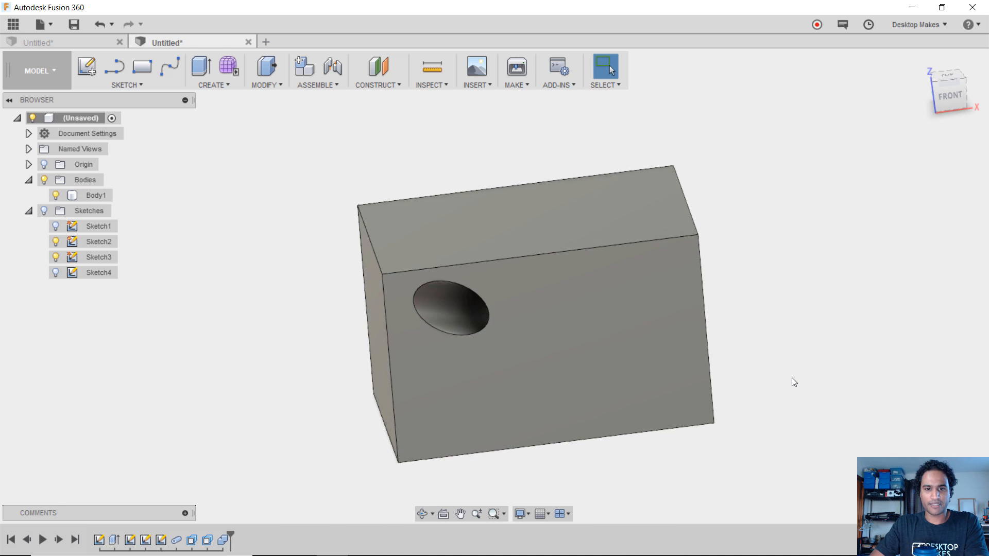
mouse_move(817, 363)
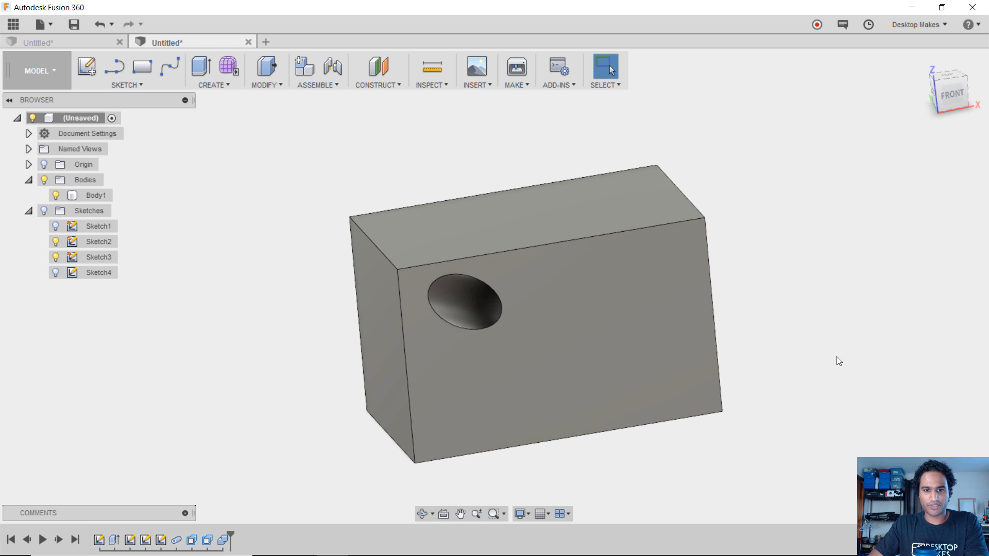
mouse_move(256, 343)
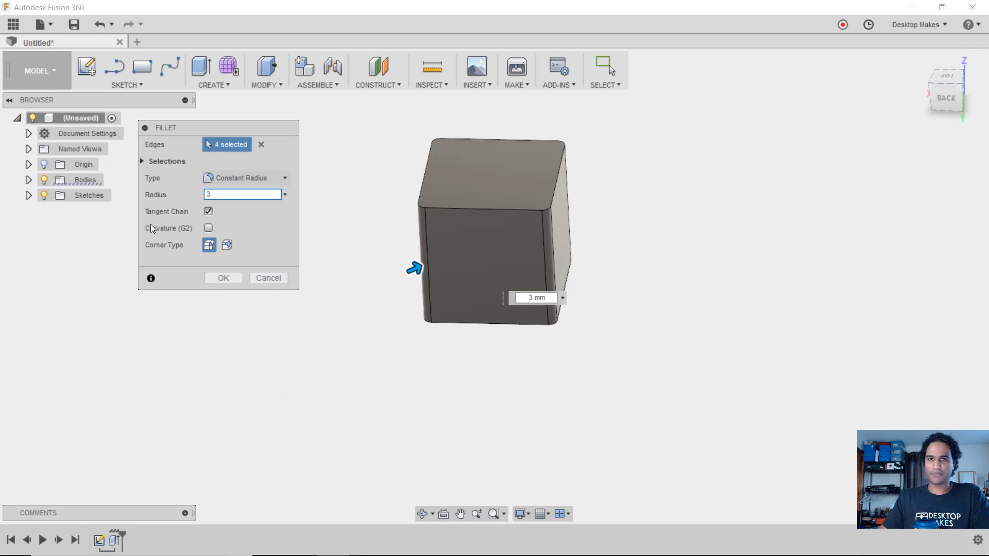
Apply the 3 mm fillet to four edges, then mirror the ribbon loop body
left_click(223, 278)
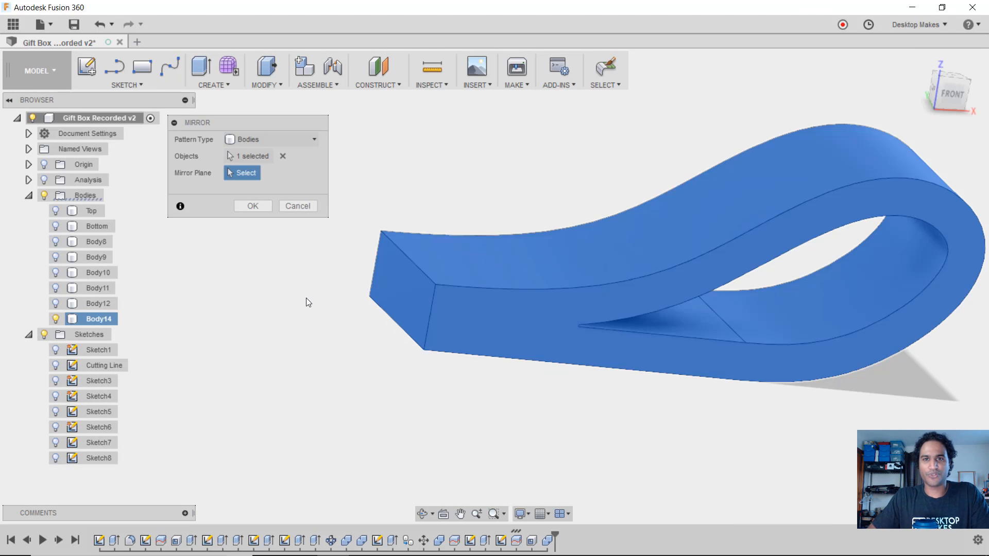
left_click(252, 206)
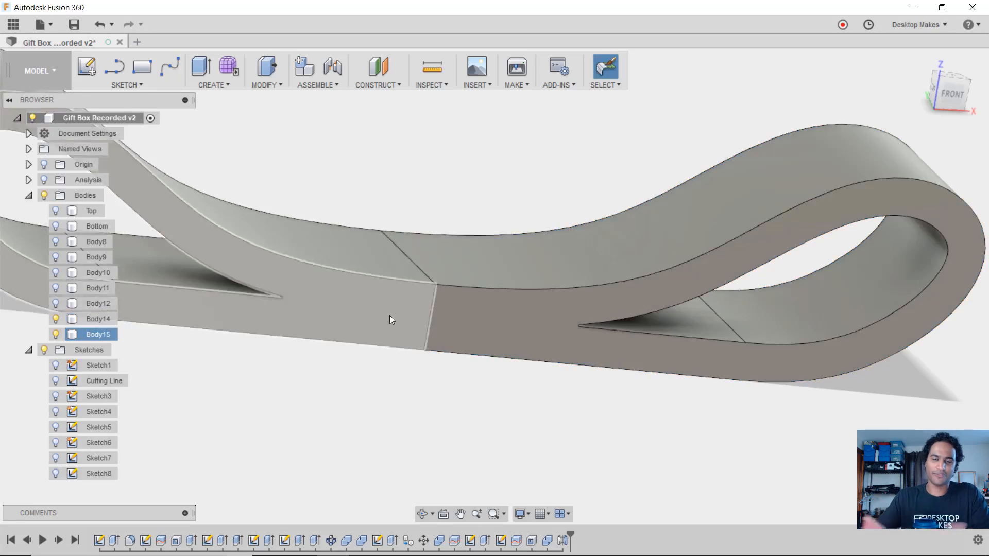